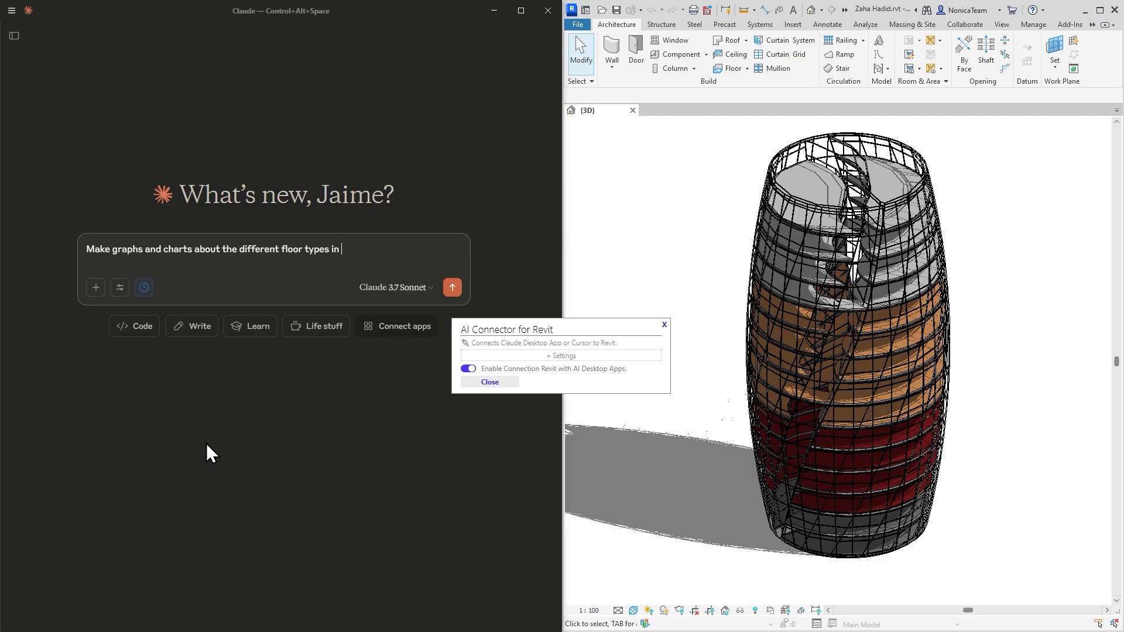
# Close the AI Connector dialog and maximize Revit on the tower's 3D view
pyautogui.click(452, 288)
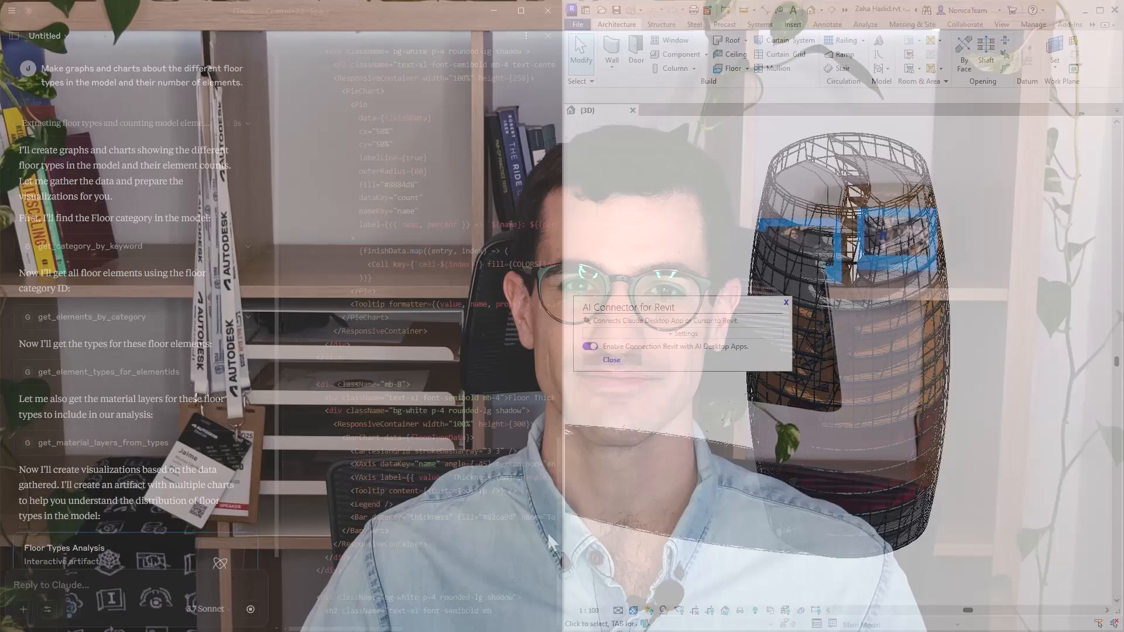
pyautogui.click(611, 360)
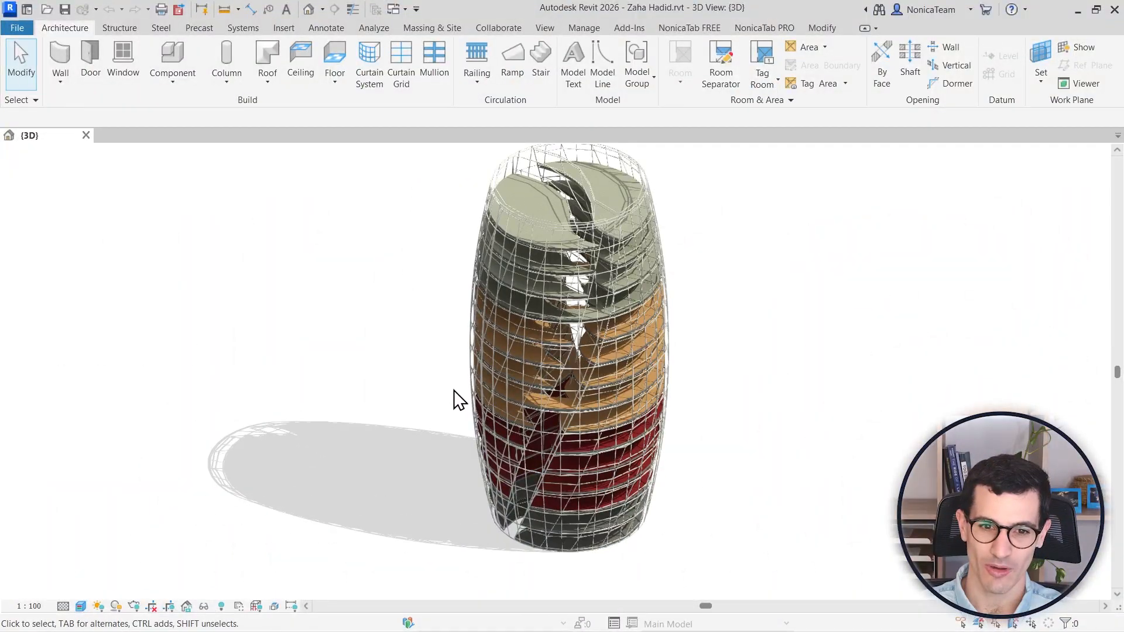
# Reopen the AI Connector panel from the NonicaTab FREE ribbon with the connection enabled
pyautogui.click(689, 26)
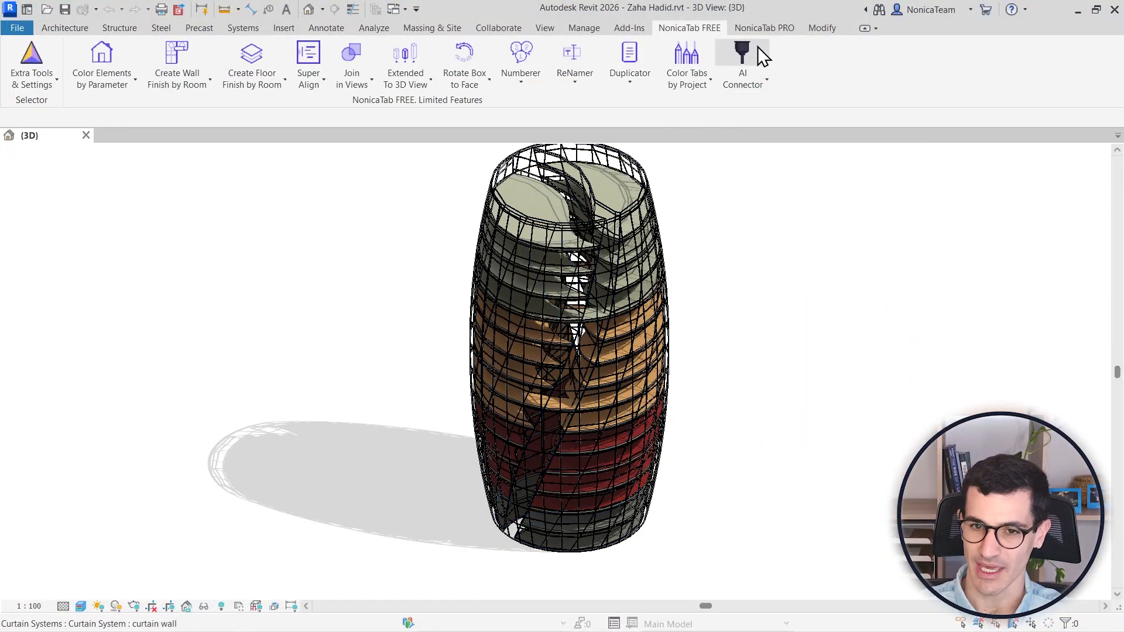
pyautogui.click(742, 57)
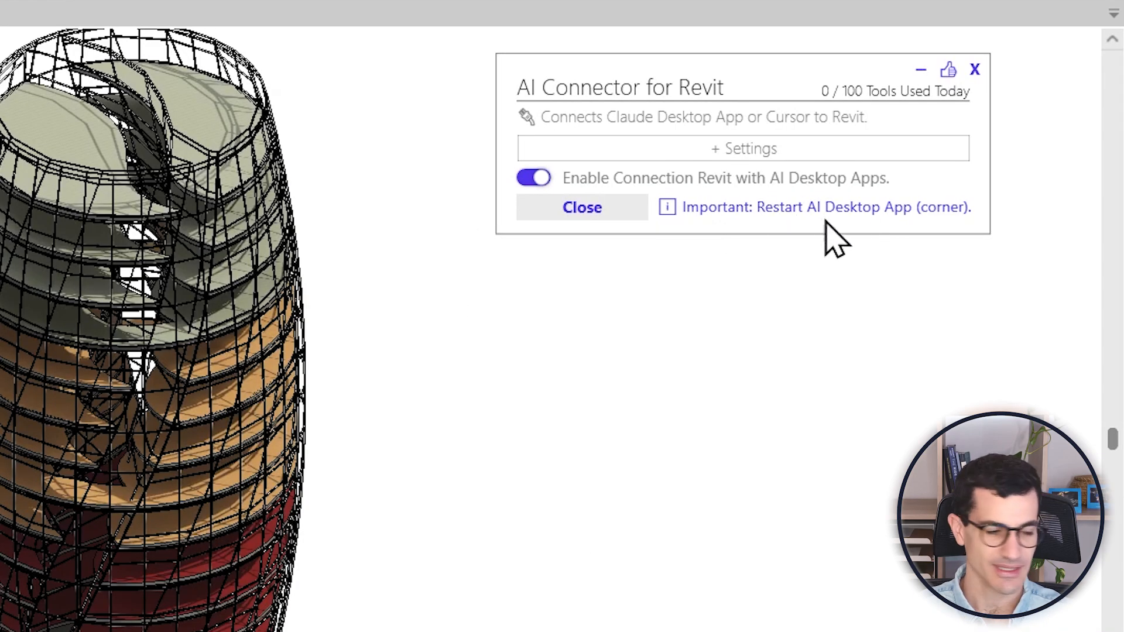
pyautogui.moveTo(560, 151)
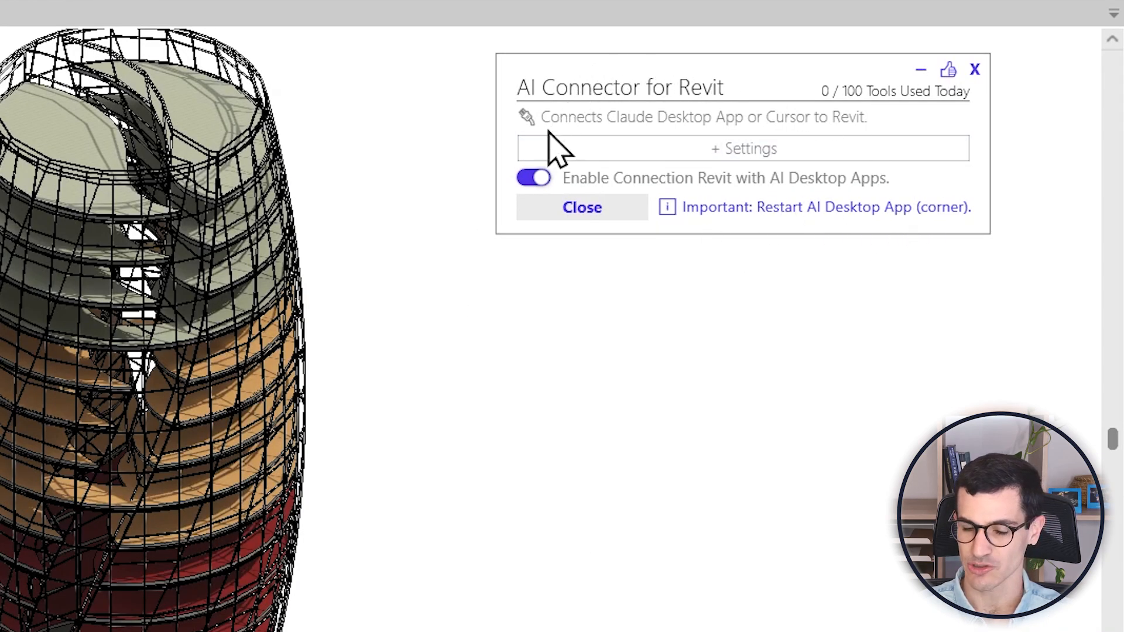
pyautogui.moveTo(770, 254)
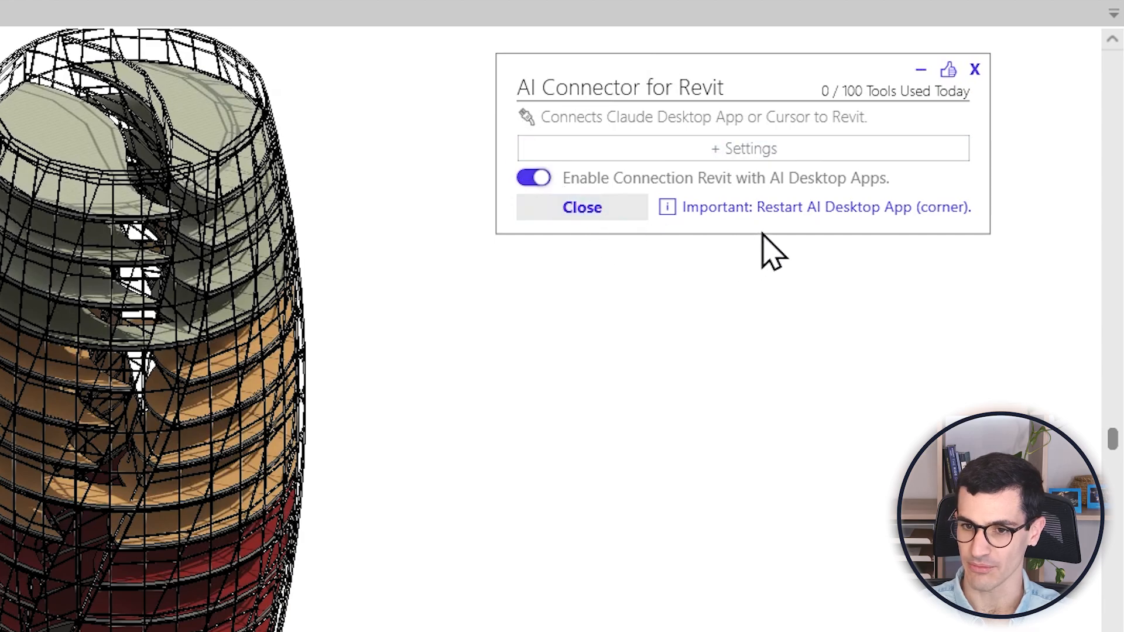
pyautogui.moveTo(781, 215)
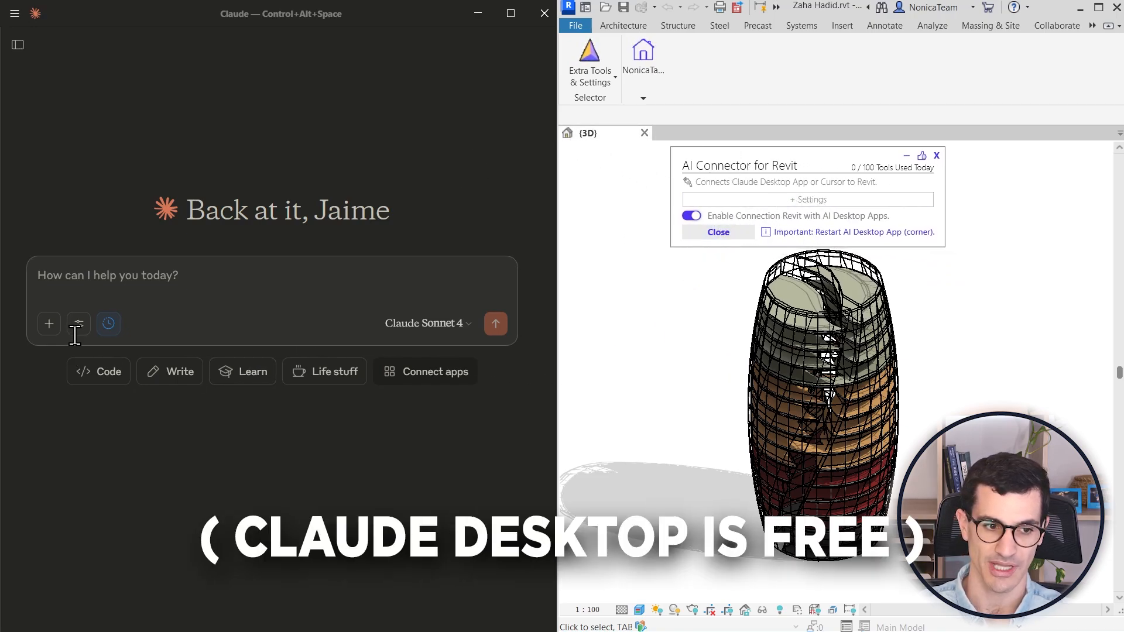
pyautogui.click(77, 324)
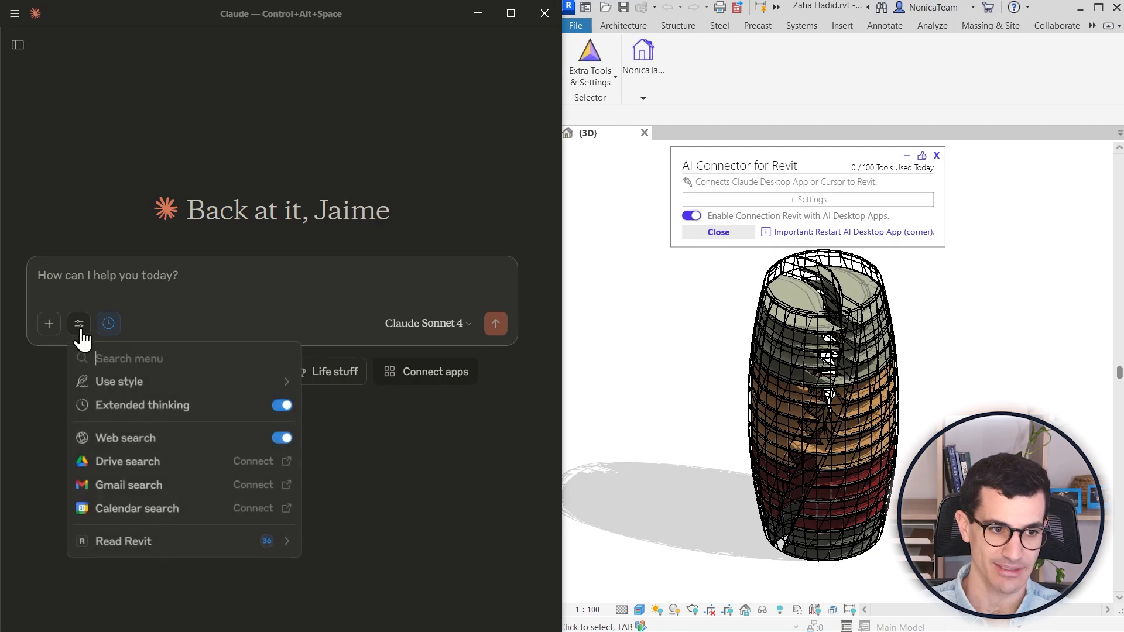
pyautogui.click(123, 541)
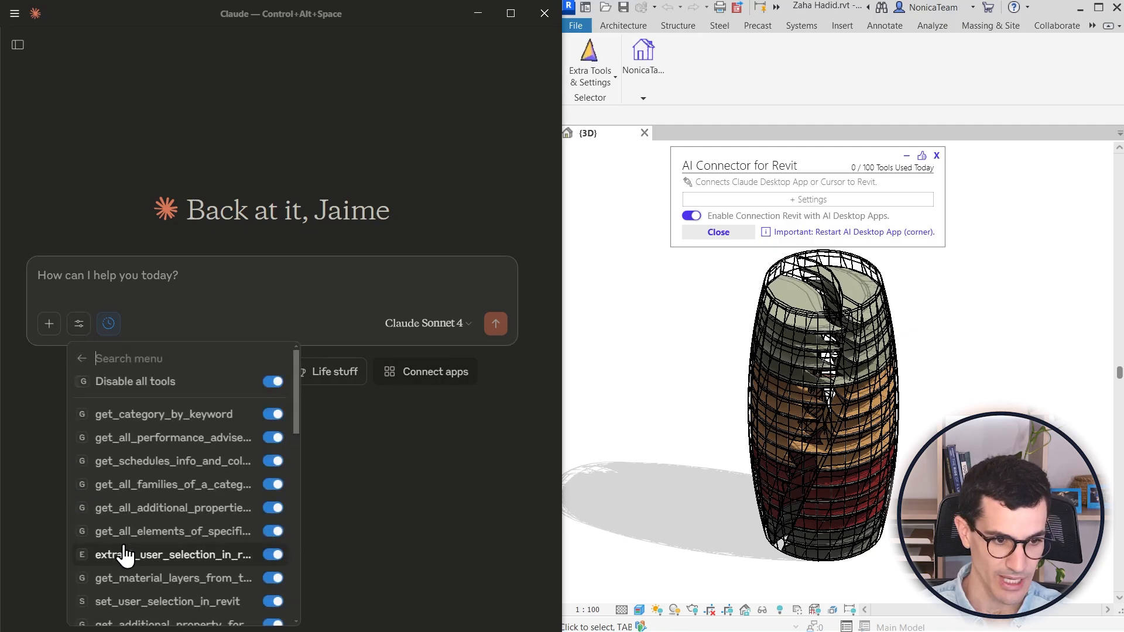
pyautogui.scroll(-3)
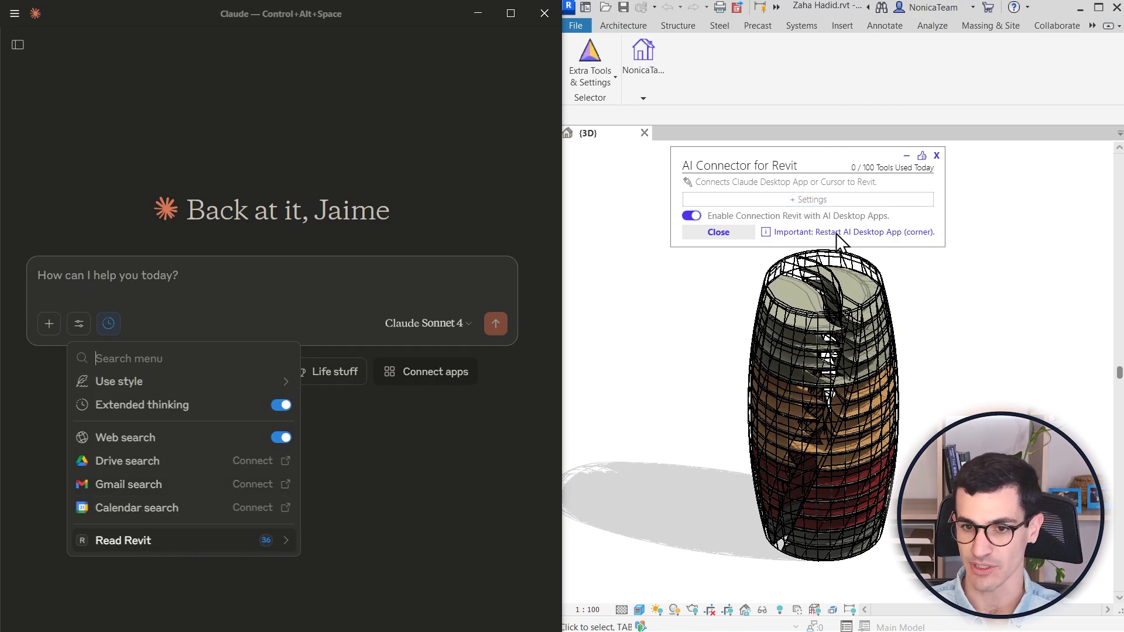
pyautogui.moveTo(513, 280)
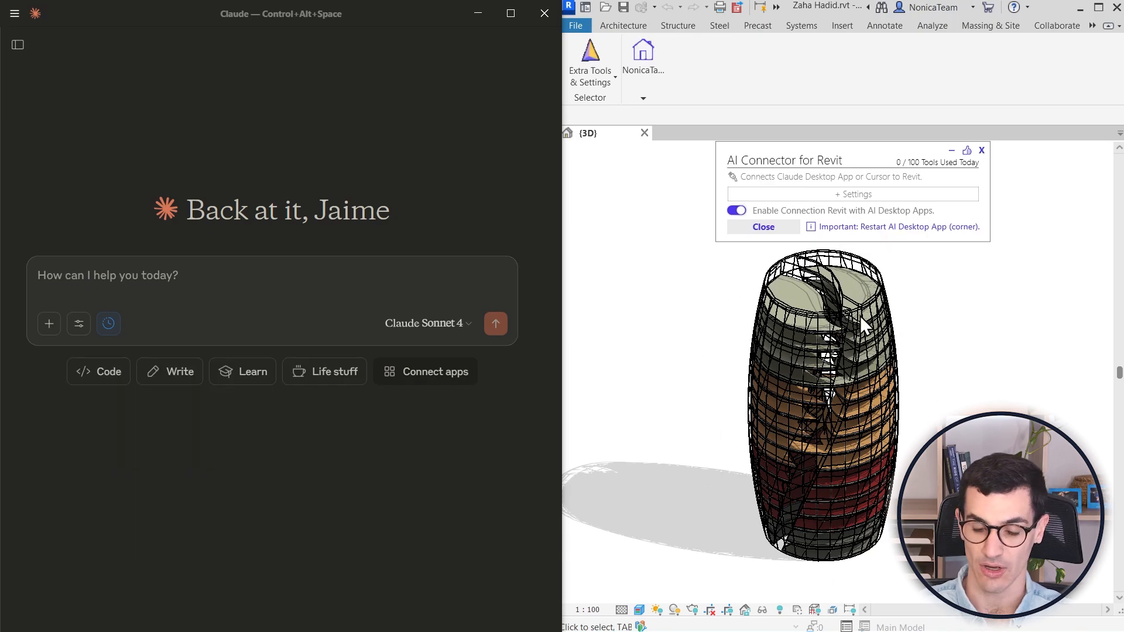
pyautogui.moveTo(804, 357)
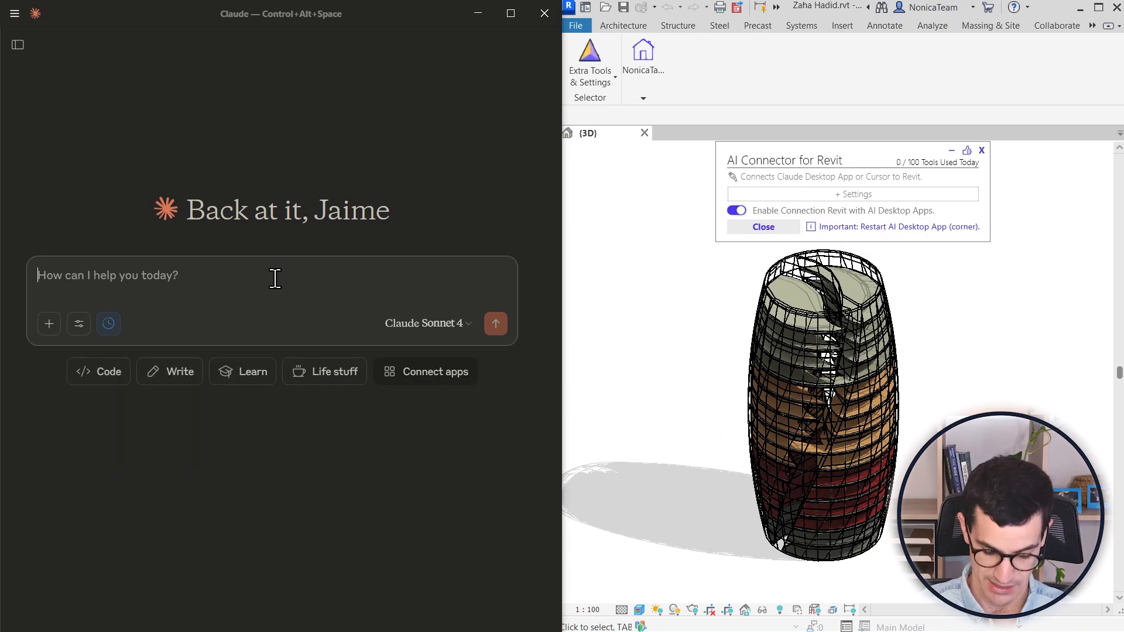
# Send Claude the prompt 'Select the three smallest floors in Revit'
pyautogui.write('s')
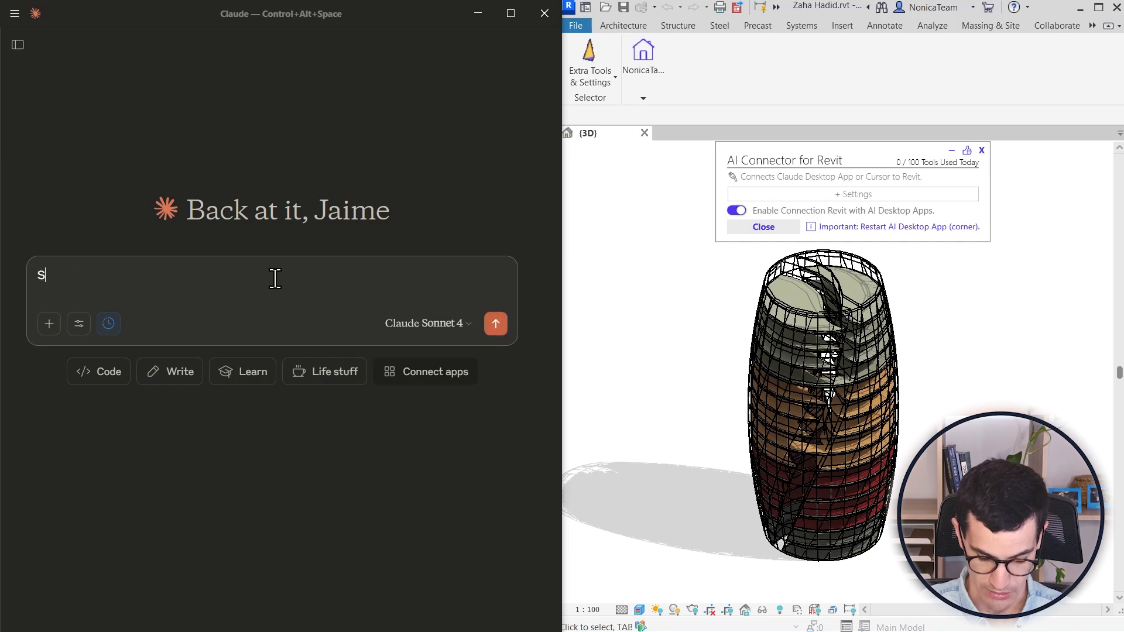
pyautogui.write('elect the three smallest floors in Re')
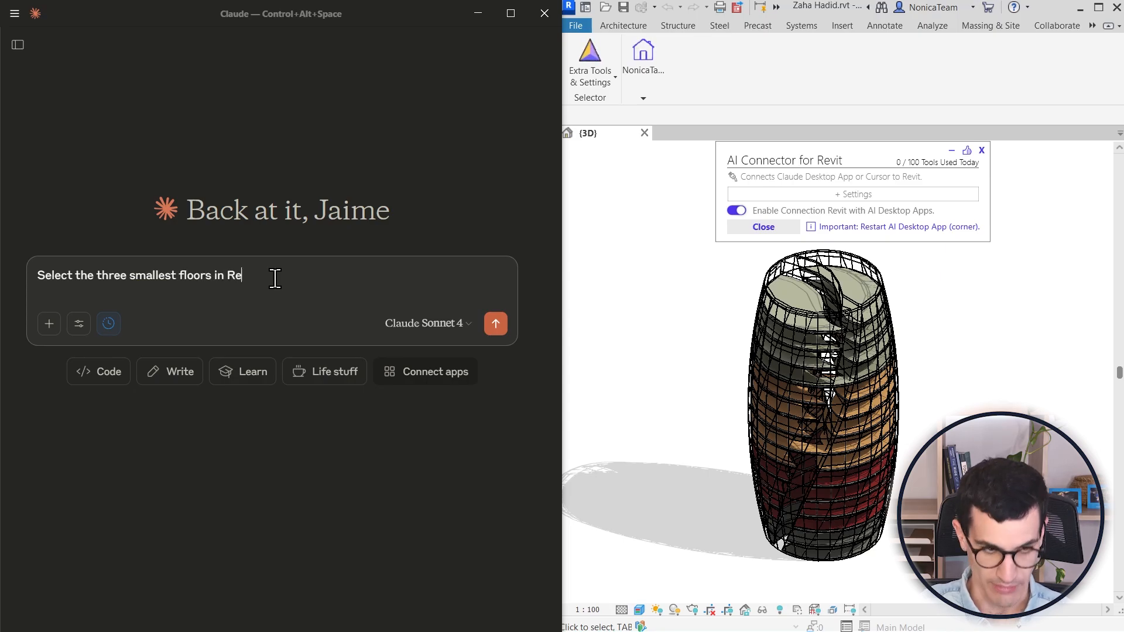
pyautogui.click(495, 323)
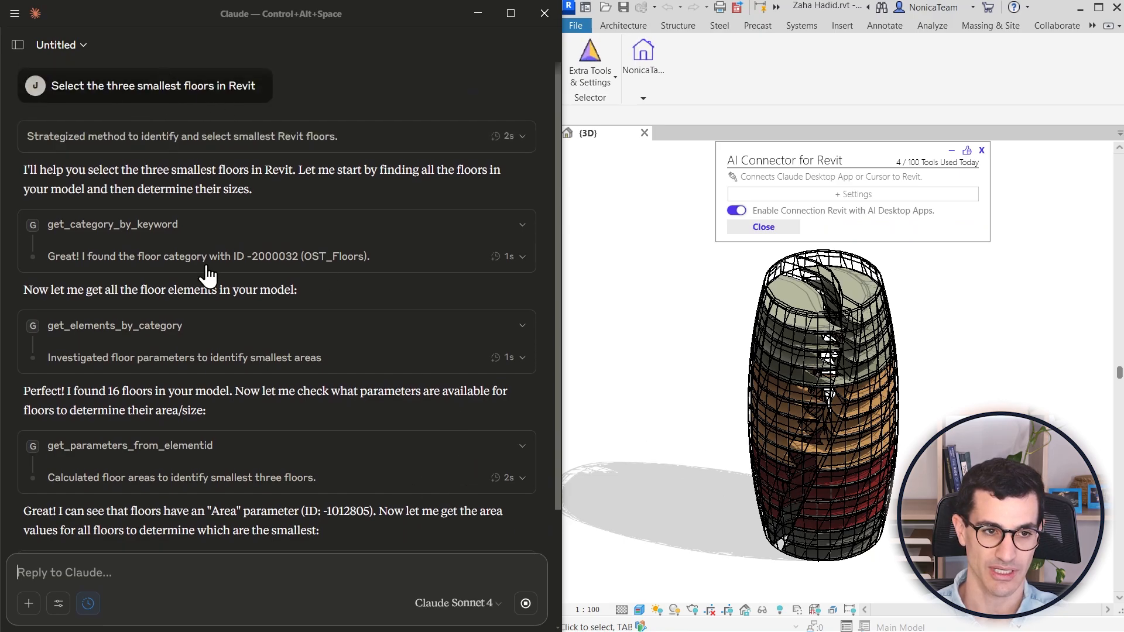
# Review Claude's floor selection results and maximize Revit to inspect the highlighted floors
pyautogui.scroll(-3)
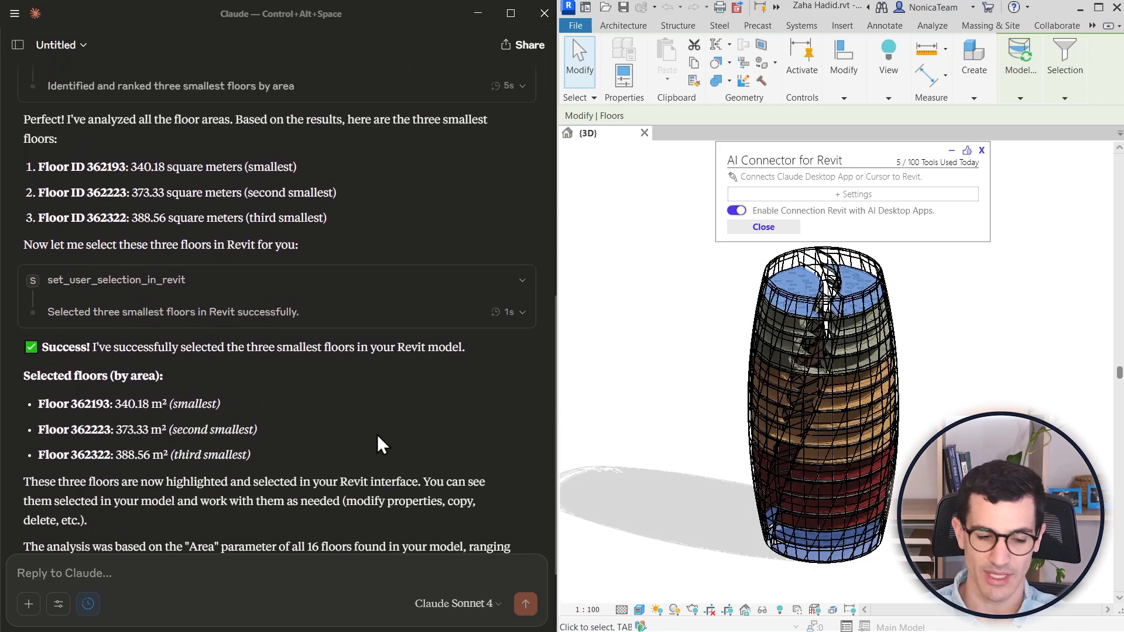
pyautogui.scroll(-3)
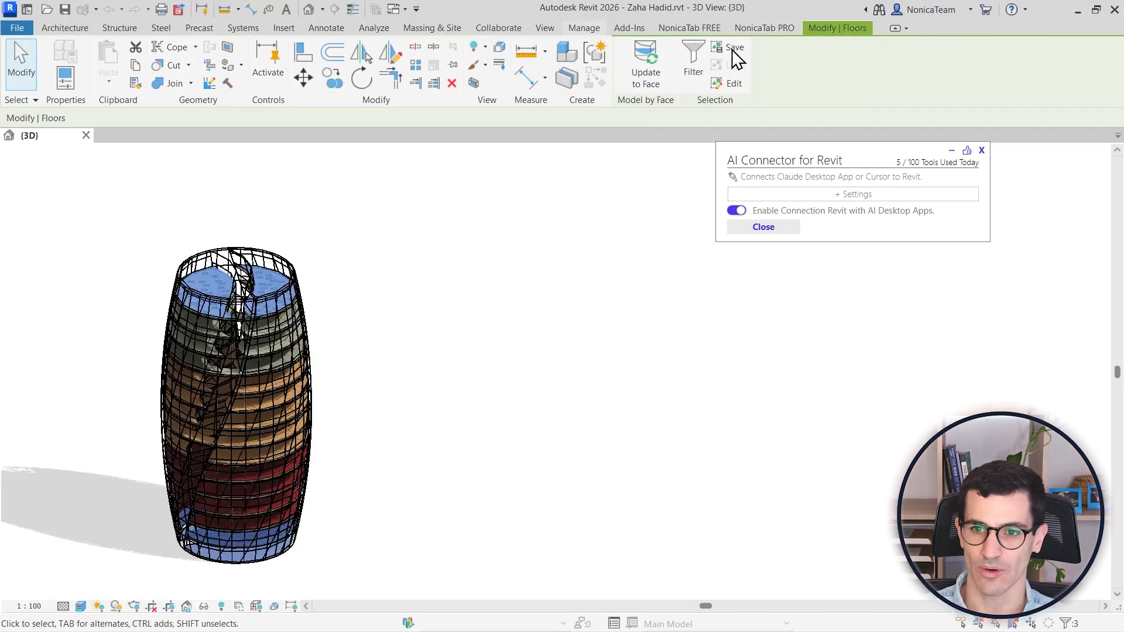
pyautogui.click(583, 28)
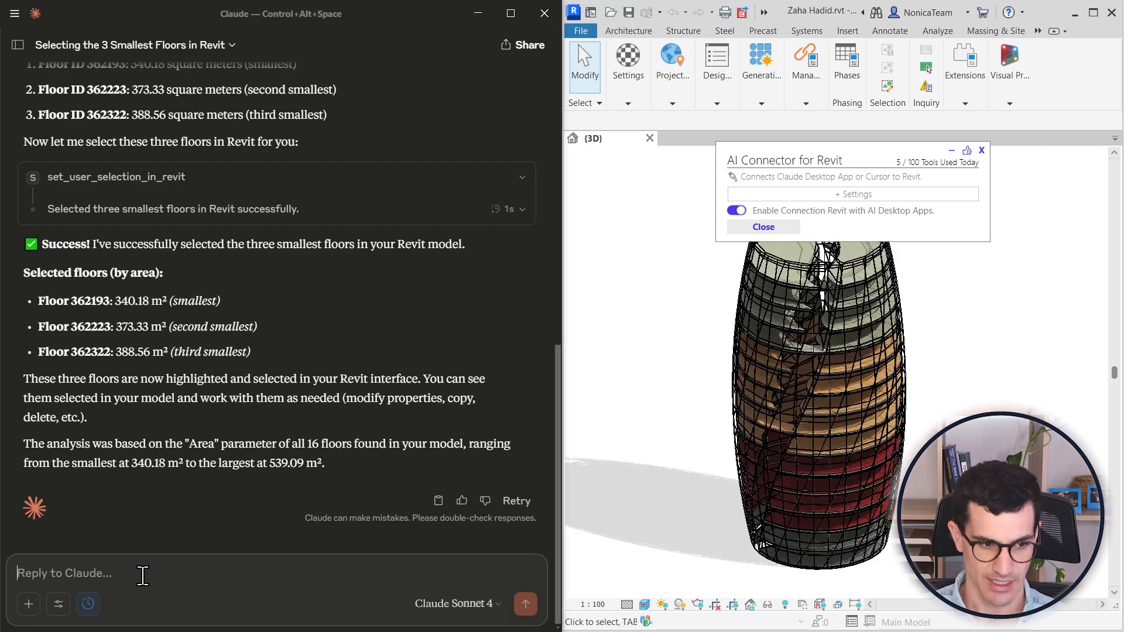
# Send Claude a request to select the warning-related floors and explain the warnings
pyautogui.write('select the floors related to warnings and explain')
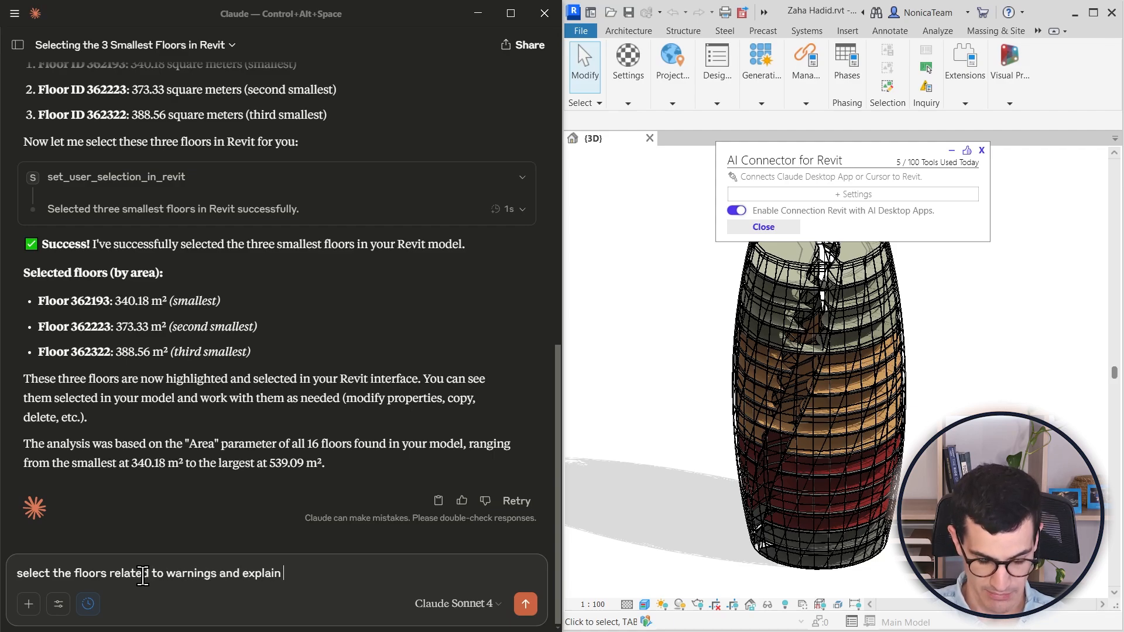
pyautogui.write('me what the warnings are')
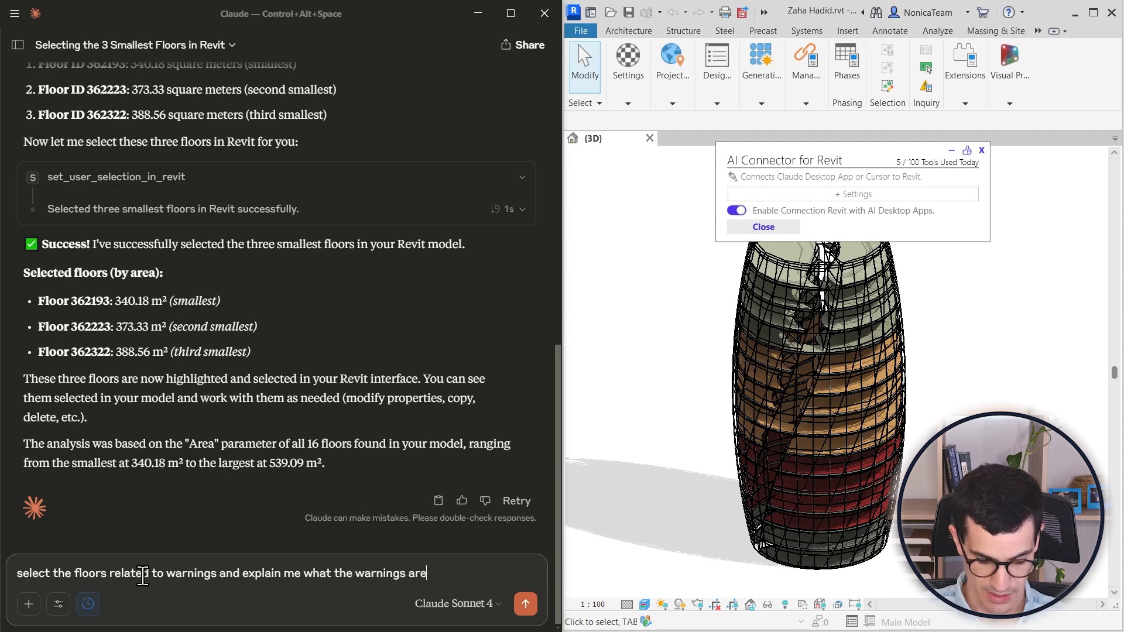
pyautogui.click(525, 604)
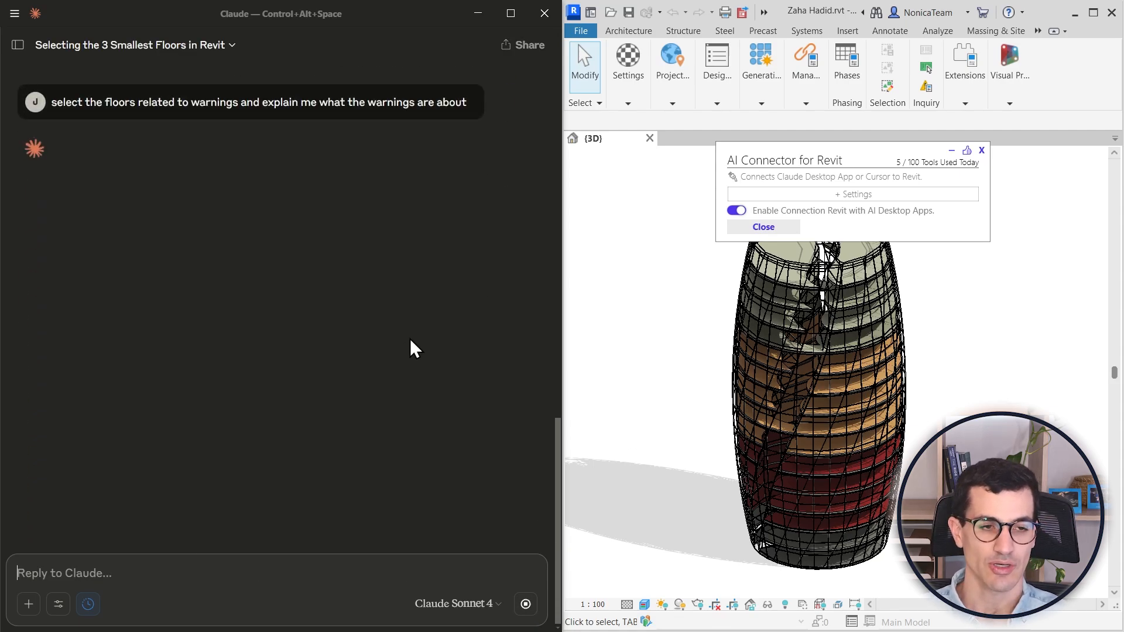
pyautogui.moveTo(420, 279)
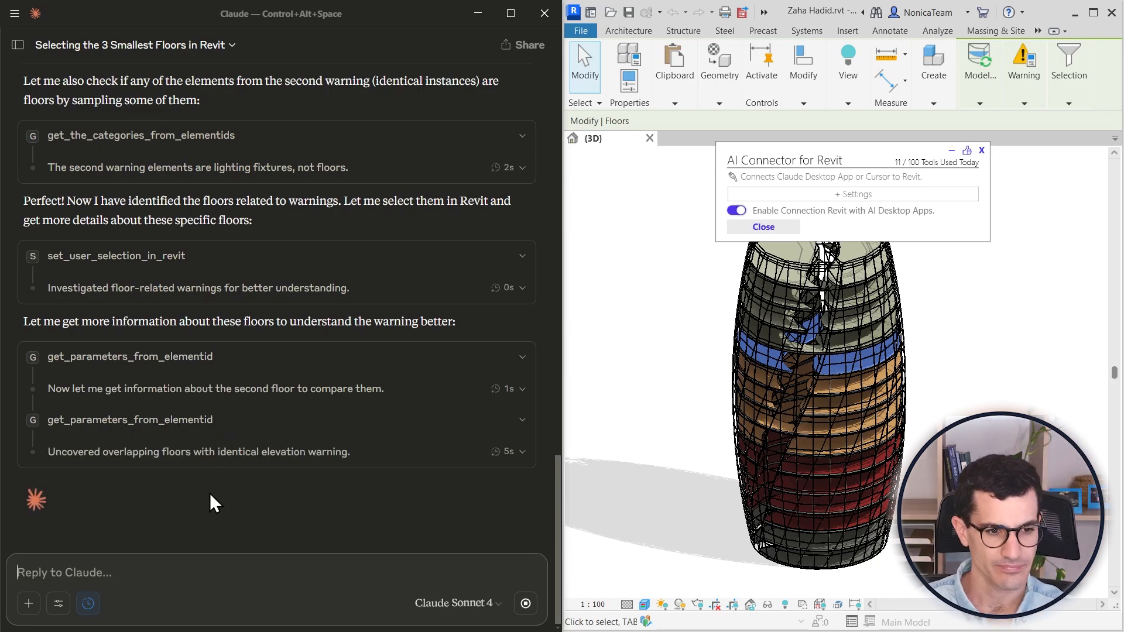
pyautogui.moveTo(279, 493)
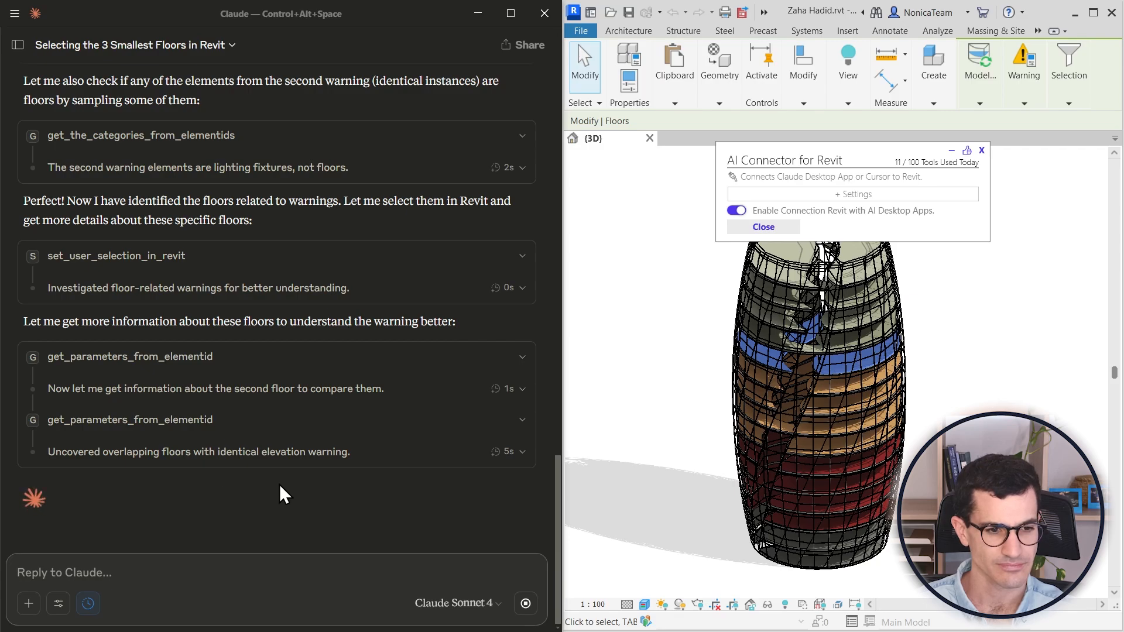
# Scroll through Claude's explanation of the two overlapping floors on Levels 3 and 16
pyautogui.scroll(-3)
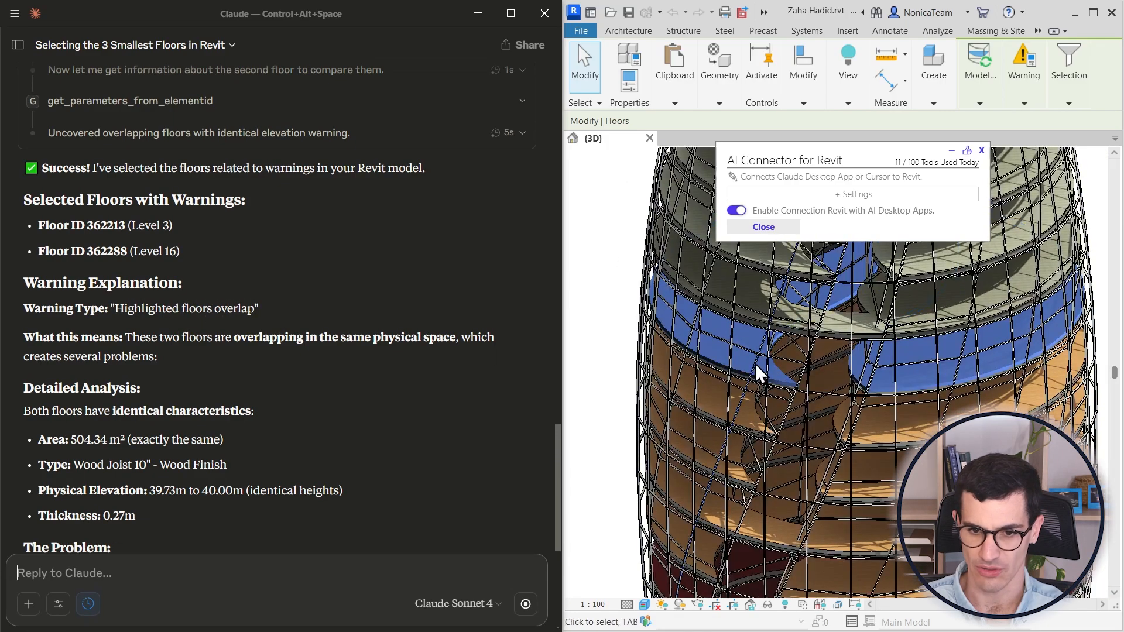
pyautogui.scroll(-3)
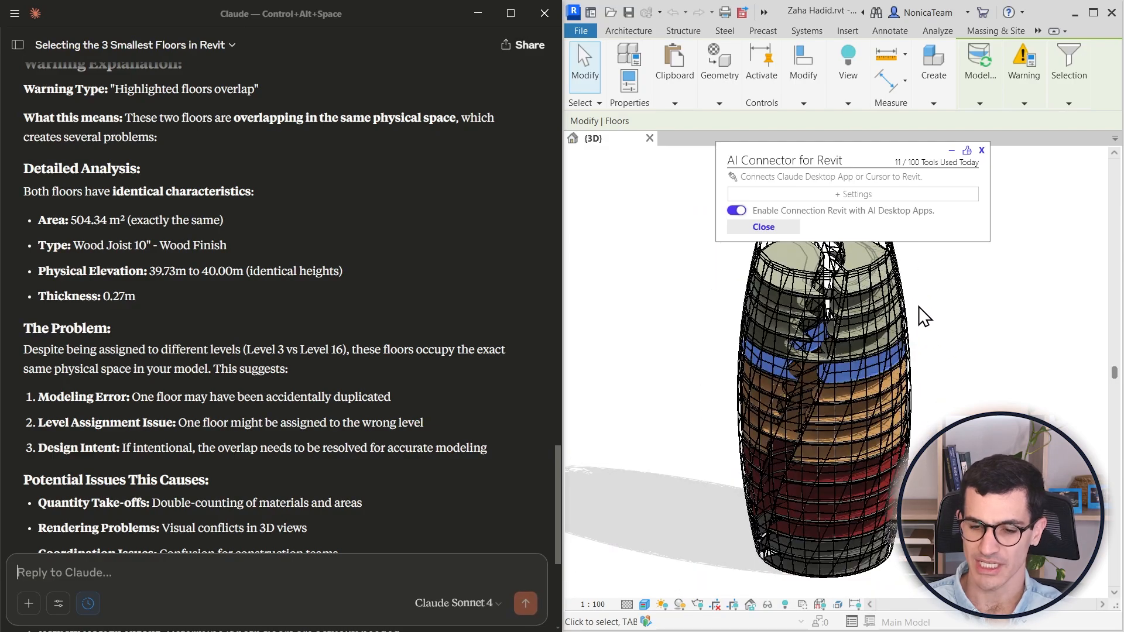
pyautogui.moveTo(986, 350)
pyautogui.write('MAke a')
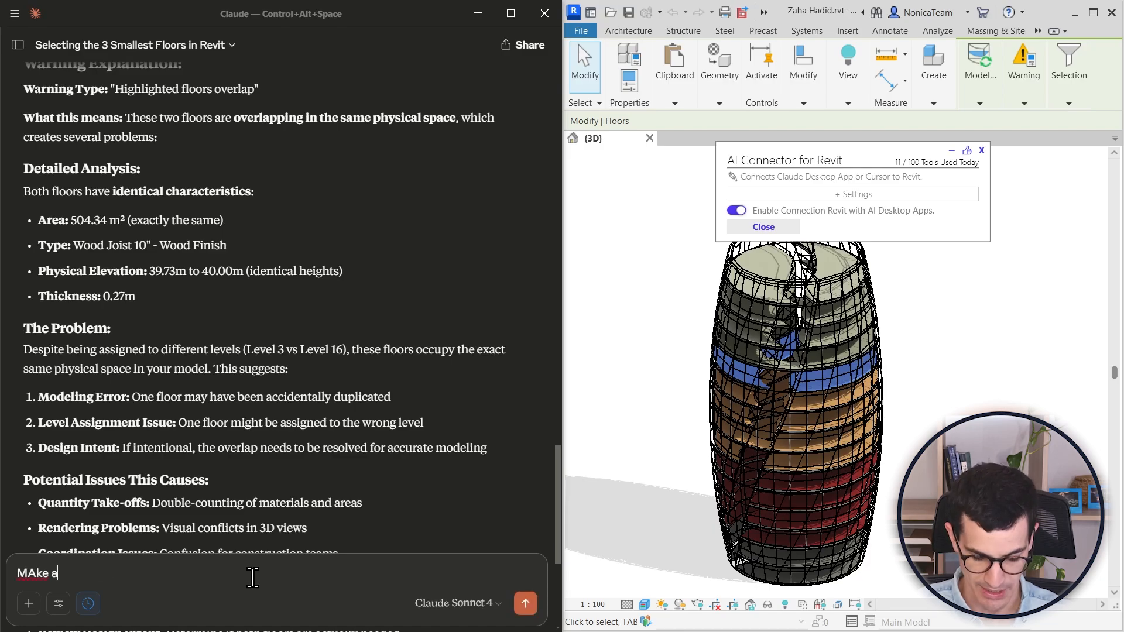
# Draft a prompt asking for nice graphs and charts about floor types, element counts and materials
pyautogui.write('nice')
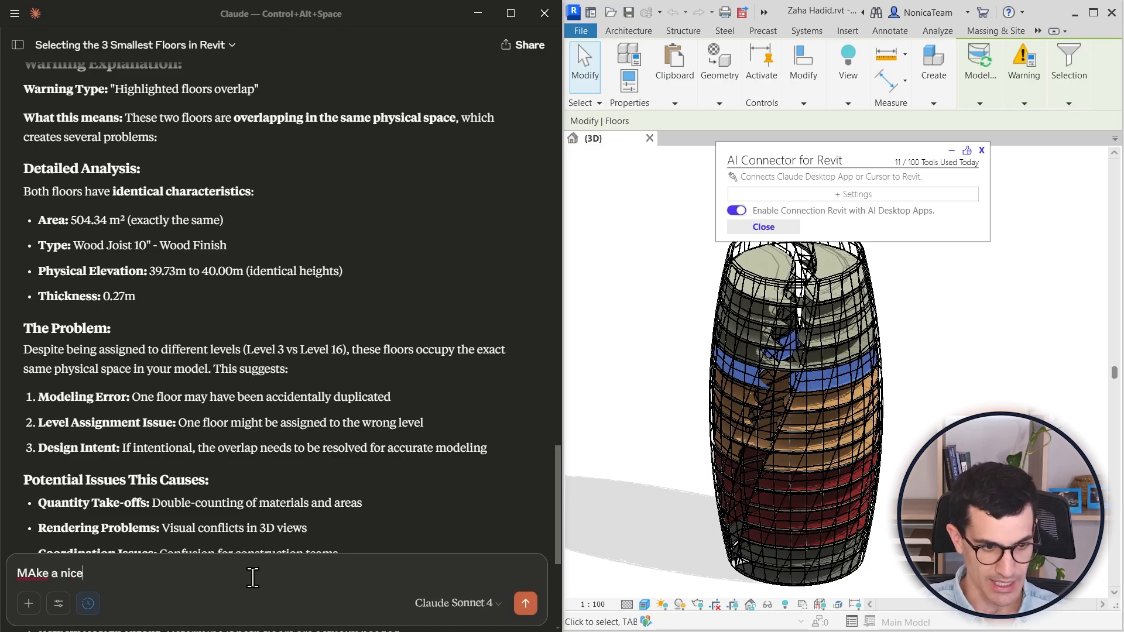
pyautogui.write('graphs an')
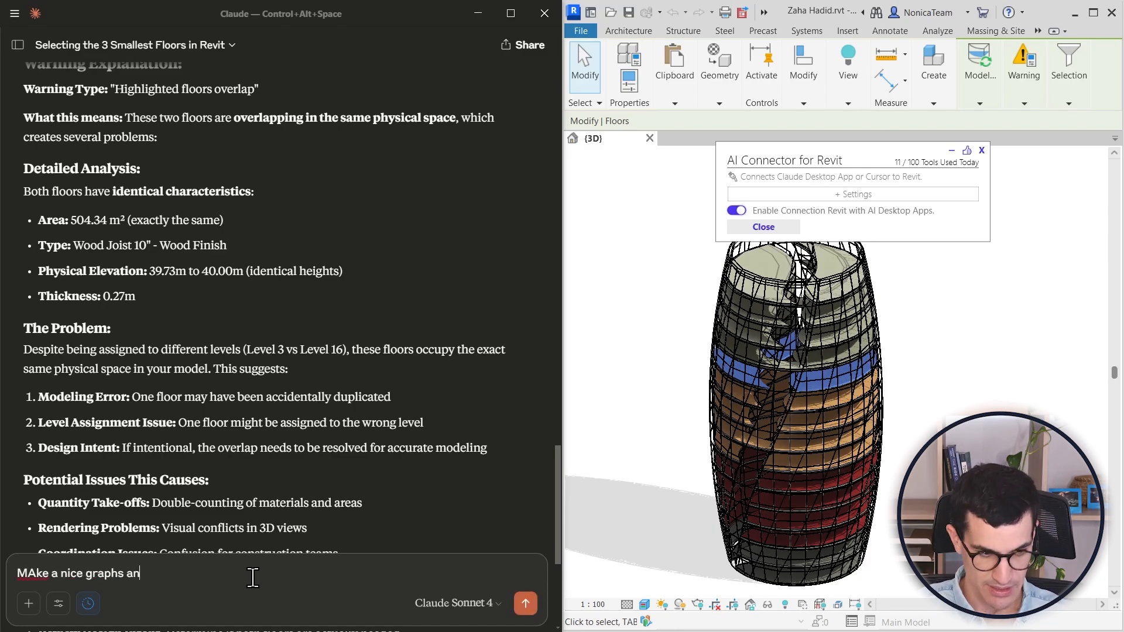
pyautogui.write('d charts')
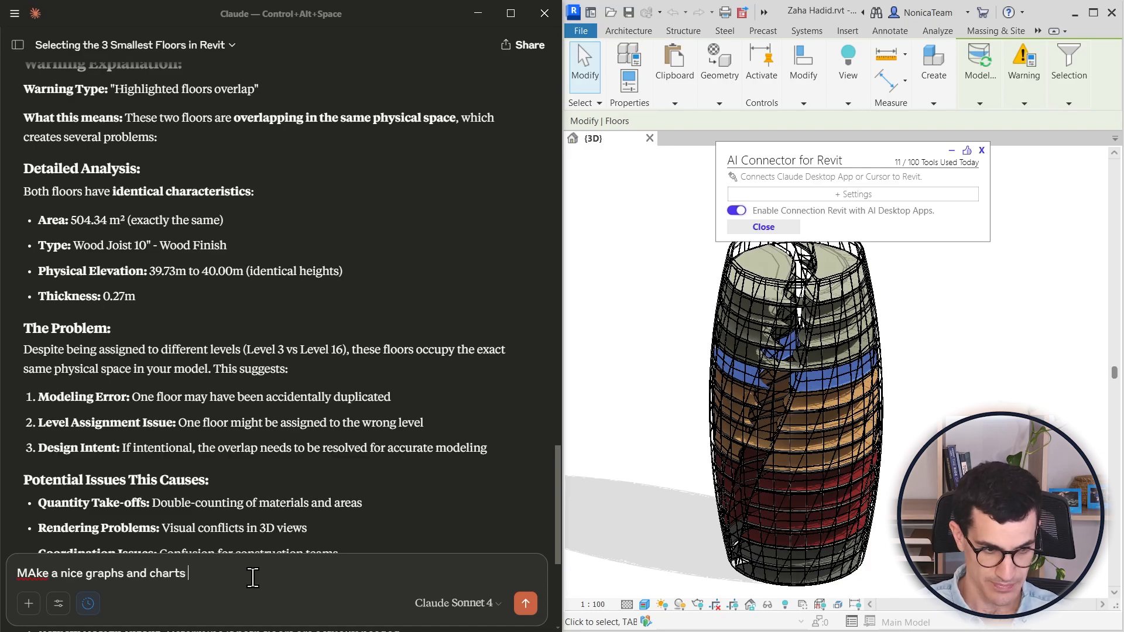
pyautogui.write('about the different floor t')
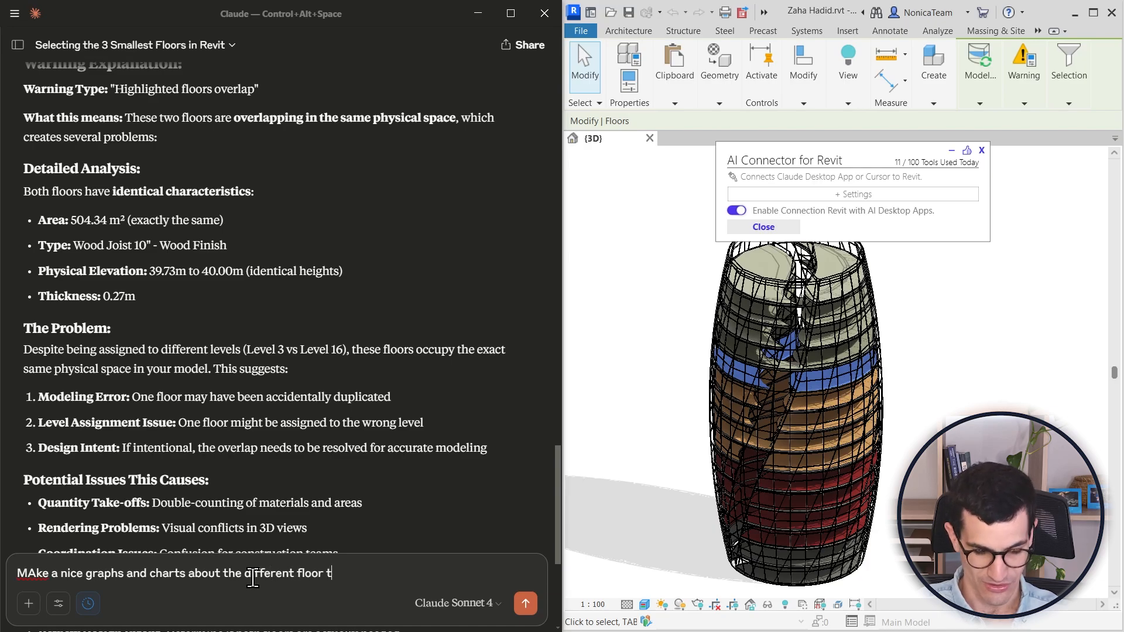
pyautogui.write('ypes, their number of')
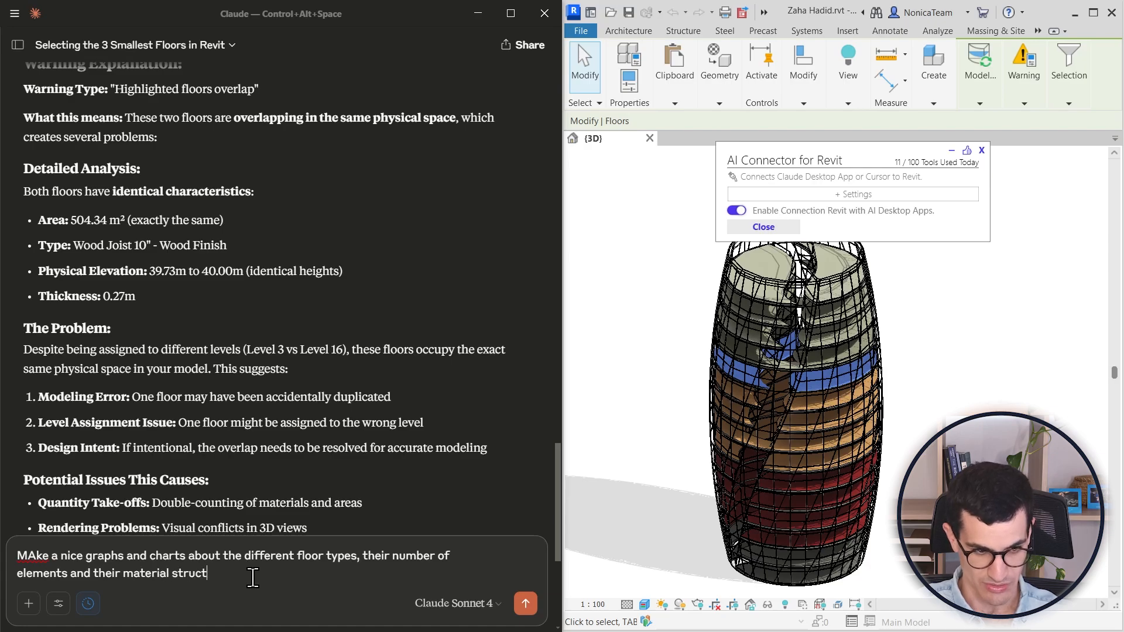
# Send the chart request so Claude generates the Floor Types Analysis Dashboard artifact
pyautogui.click(525, 603)
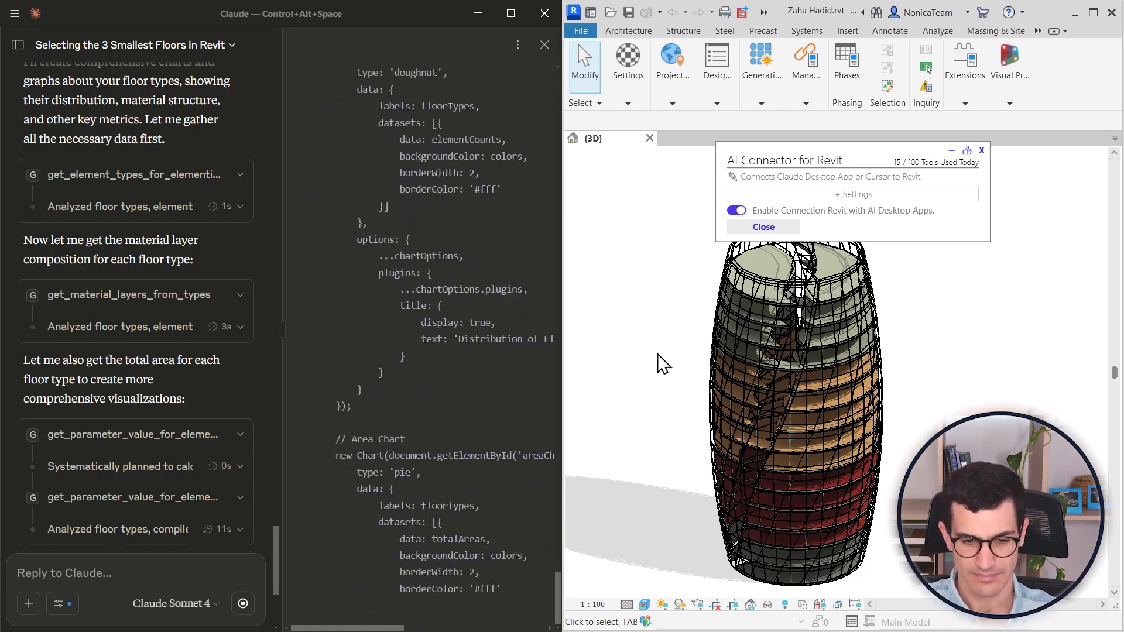
pyautogui.click(302, 45)
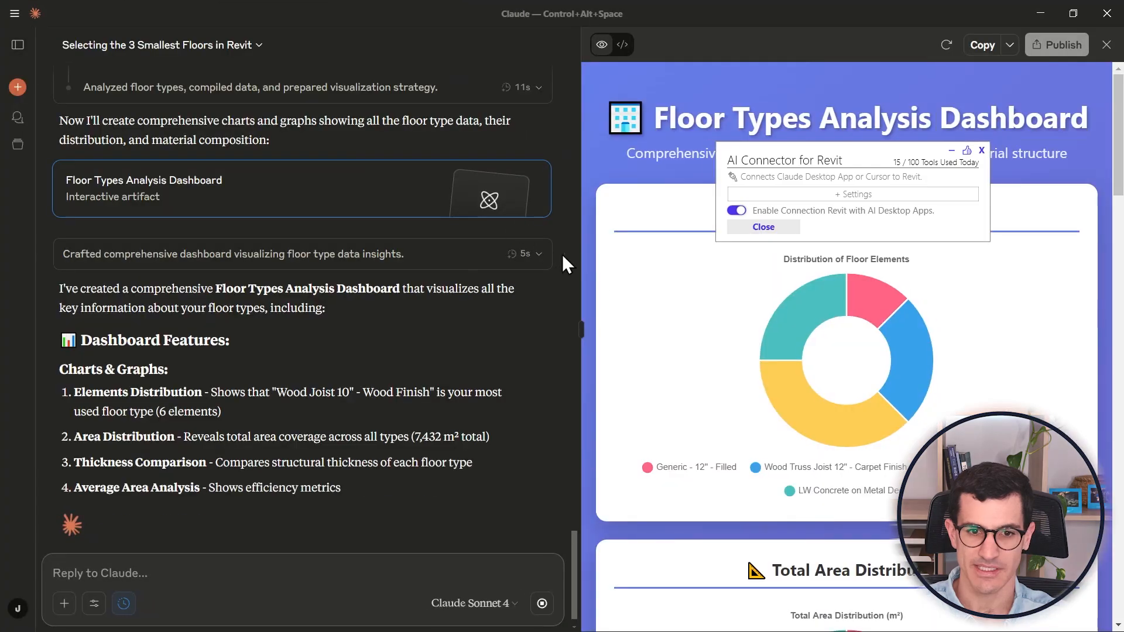
pyautogui.scroll(-3)
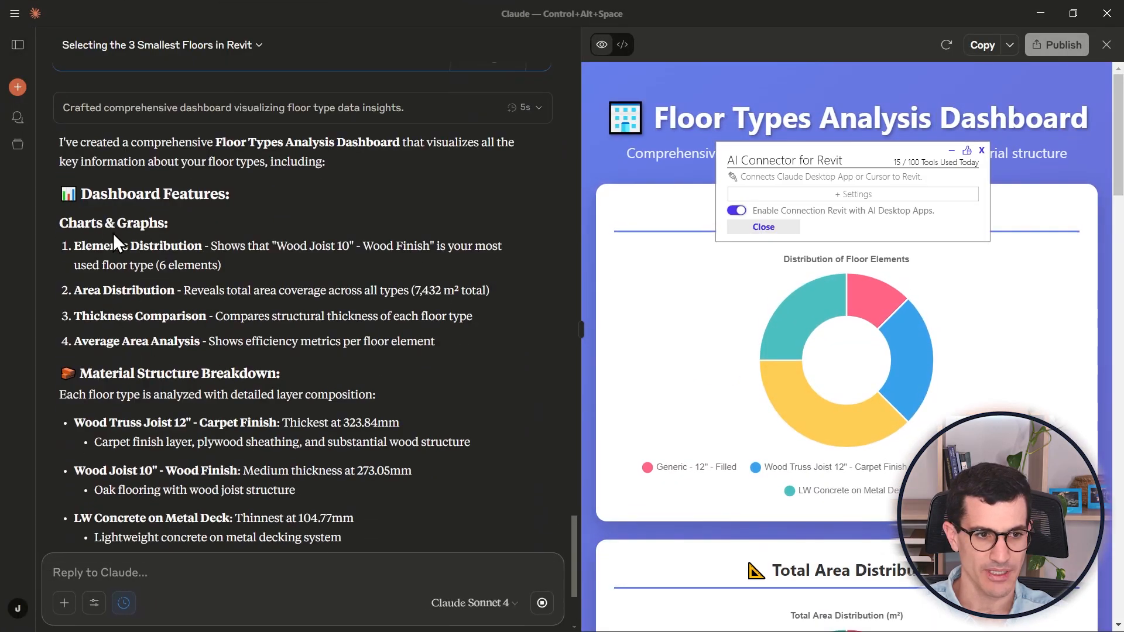
pyautogui.scroll(-3)
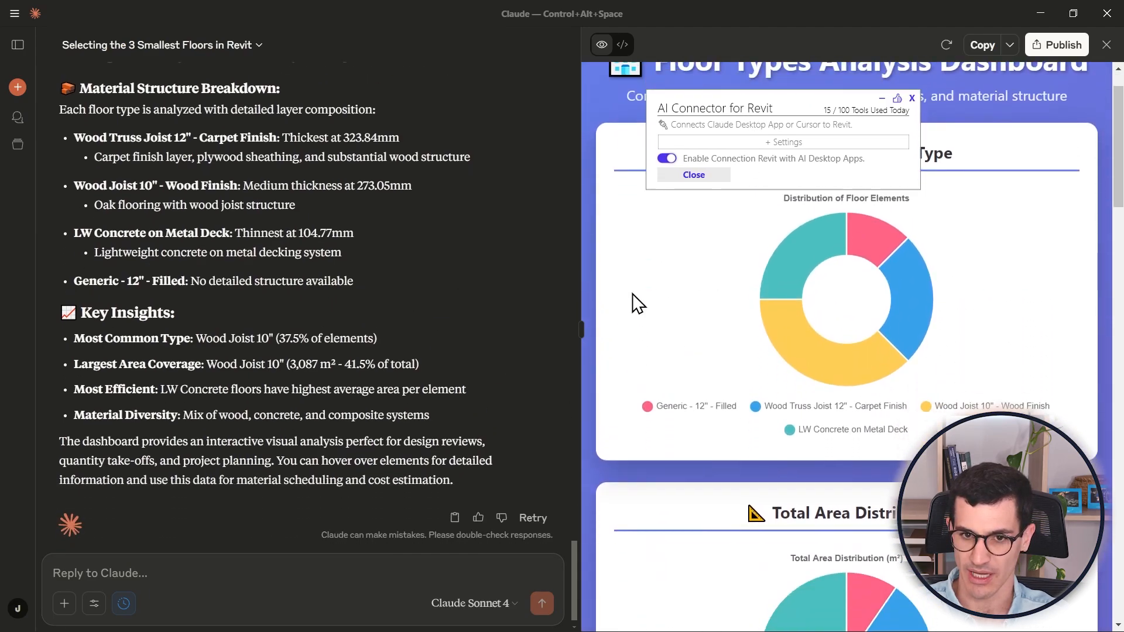
pyautogui.scroll(-3)
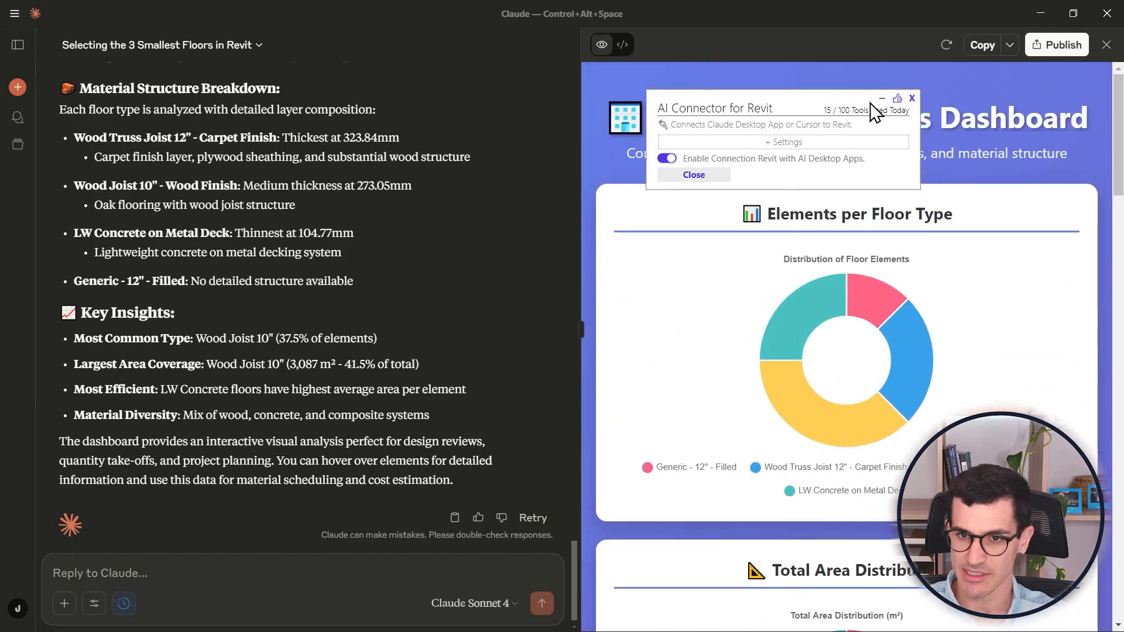
# Collapse the AI Connector panel and scroll through all dashboard charts and material structure cards
pyautogui.click(881, 99)
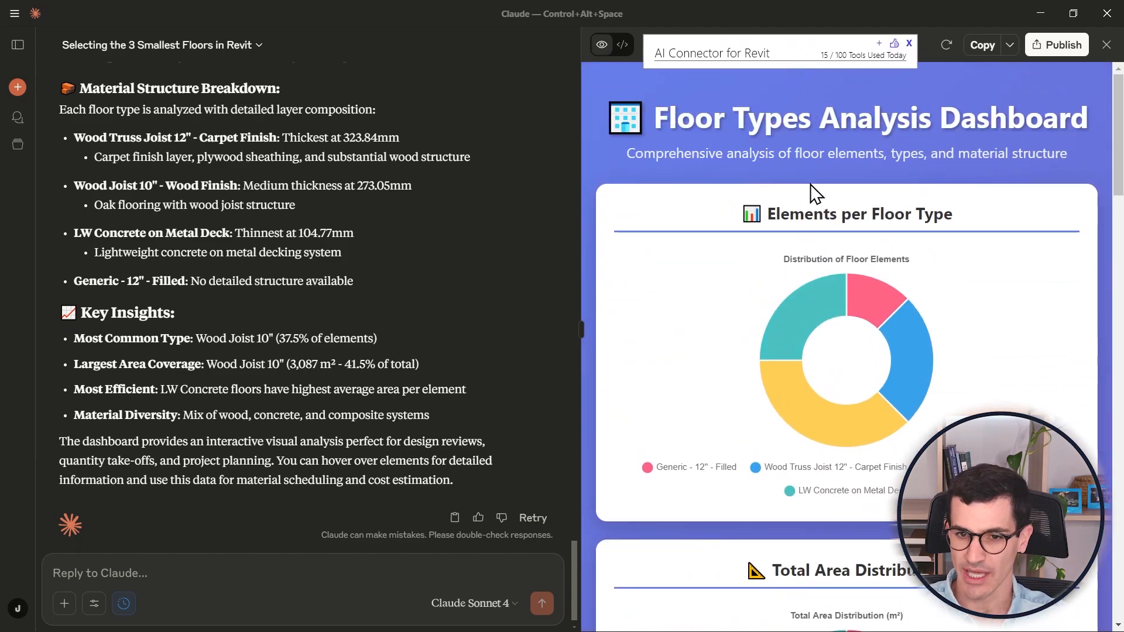
pyautogui.moveTo(832, 317)
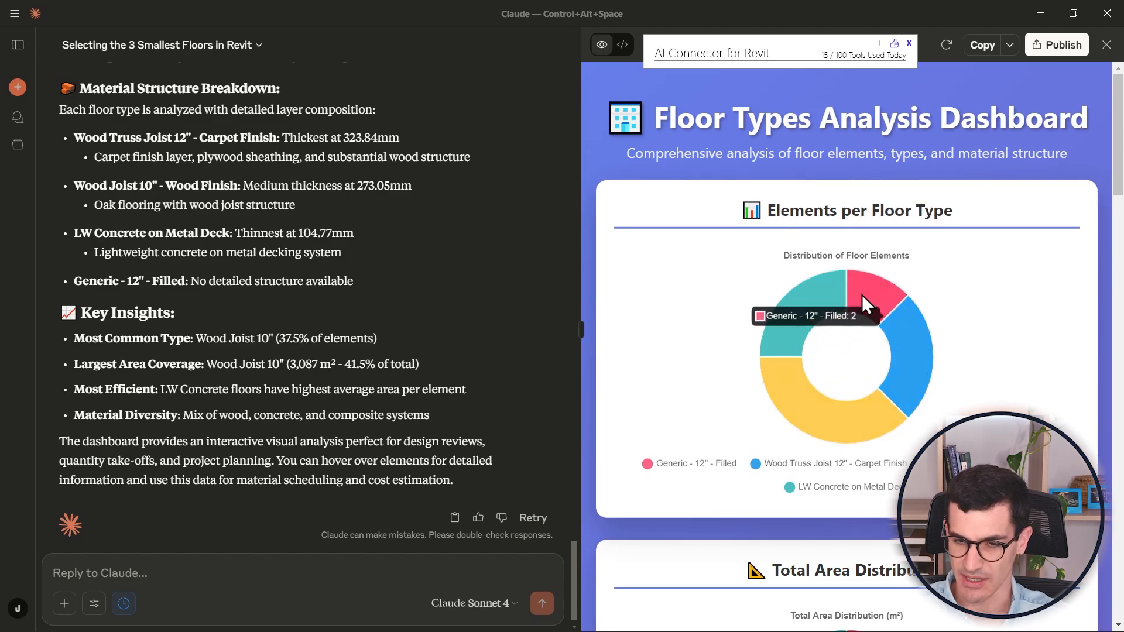
pyautogui.scroll(-3)
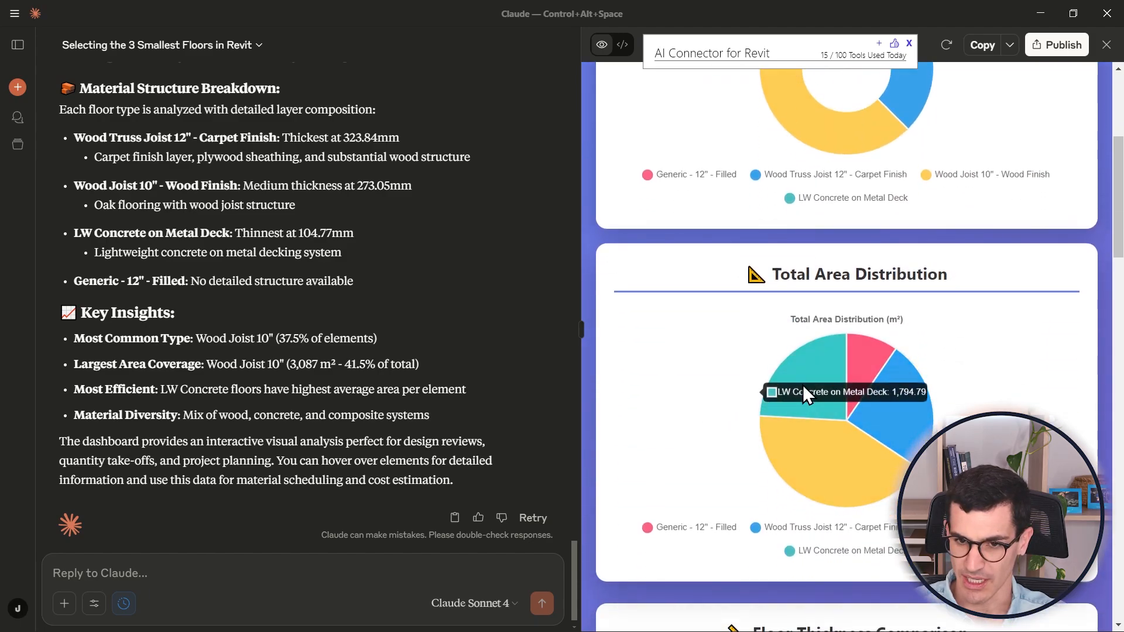
pyautogui.scroll(-3)
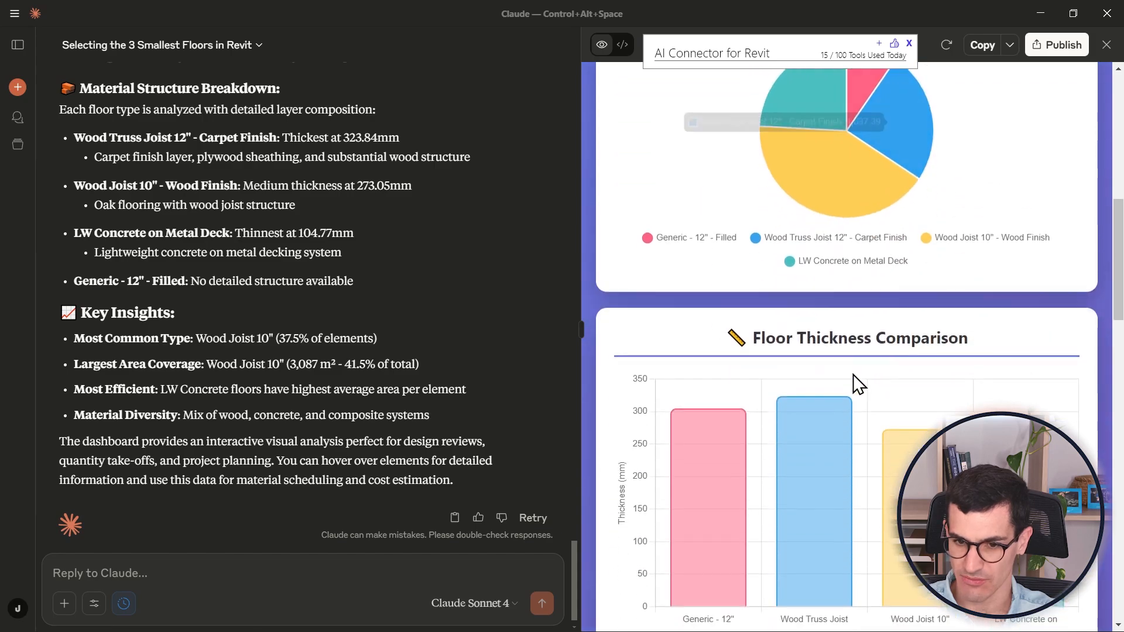
pyautogui.scroll(-3)
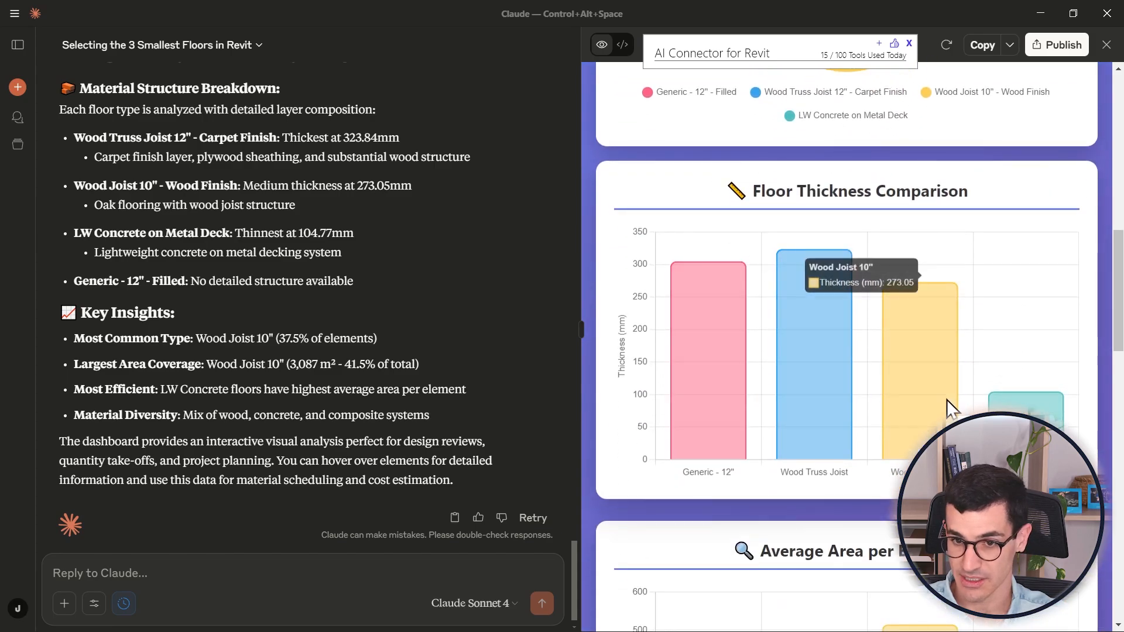
pyautogui.scroll(-3)
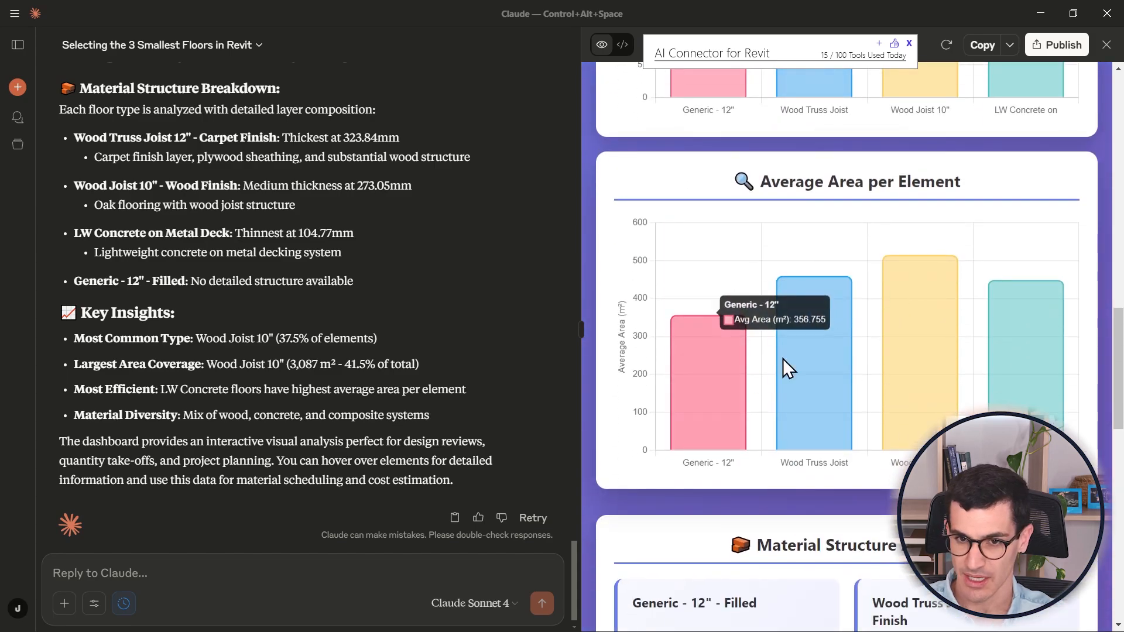
pyautogui.scroll(-3)
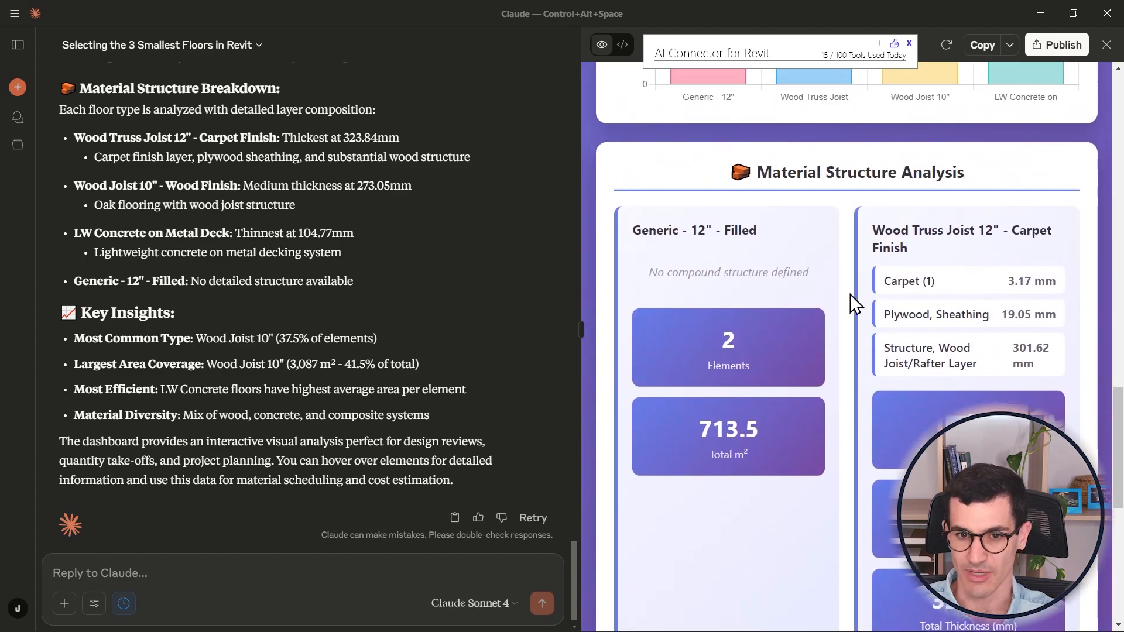
pyautogui.scroll(-3)
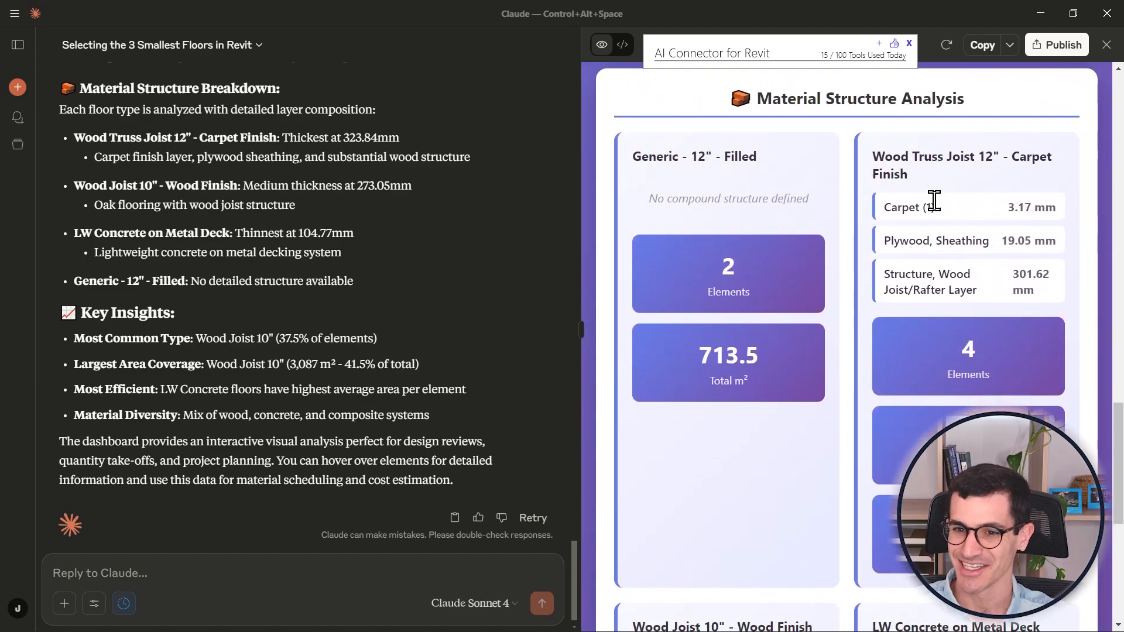
pyautogui.scroll(-3)
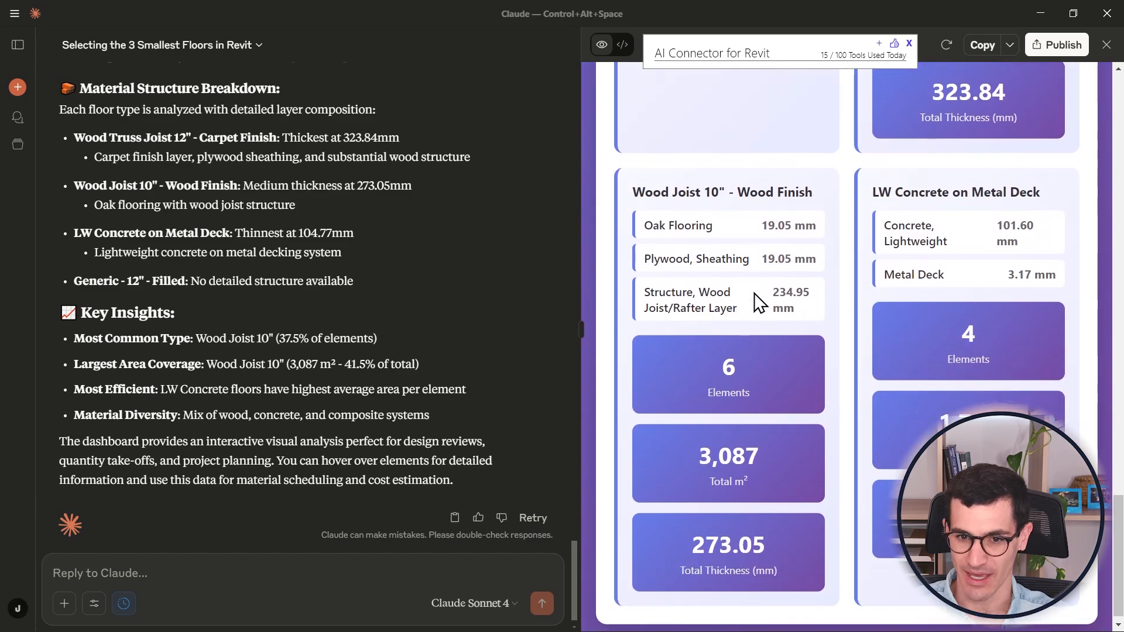
pyautogui.scroll(-3)
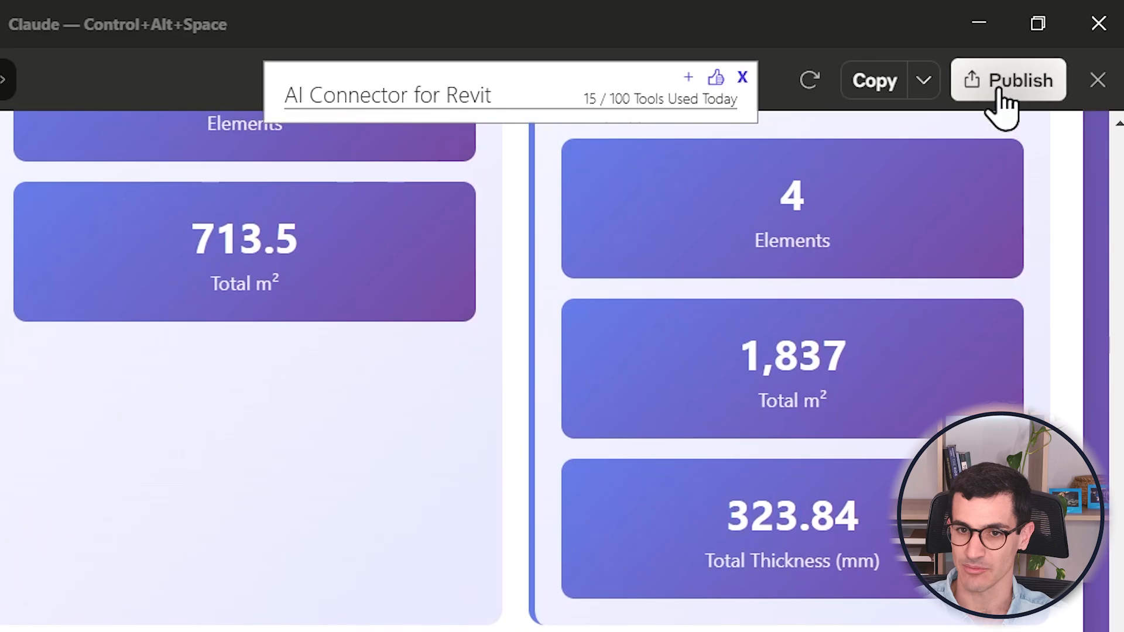
# Publish the Floor Types Analysis Dashboard publicly and copy its shareable link
pyautogui.click(1008, 80)
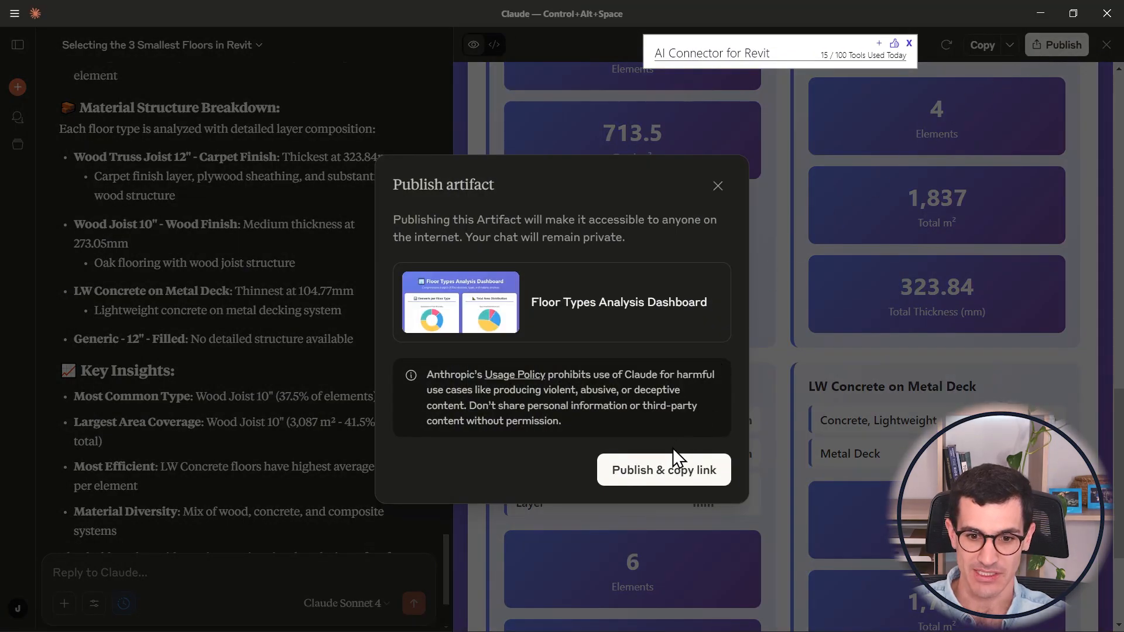
pyautogui.click(663, 469)
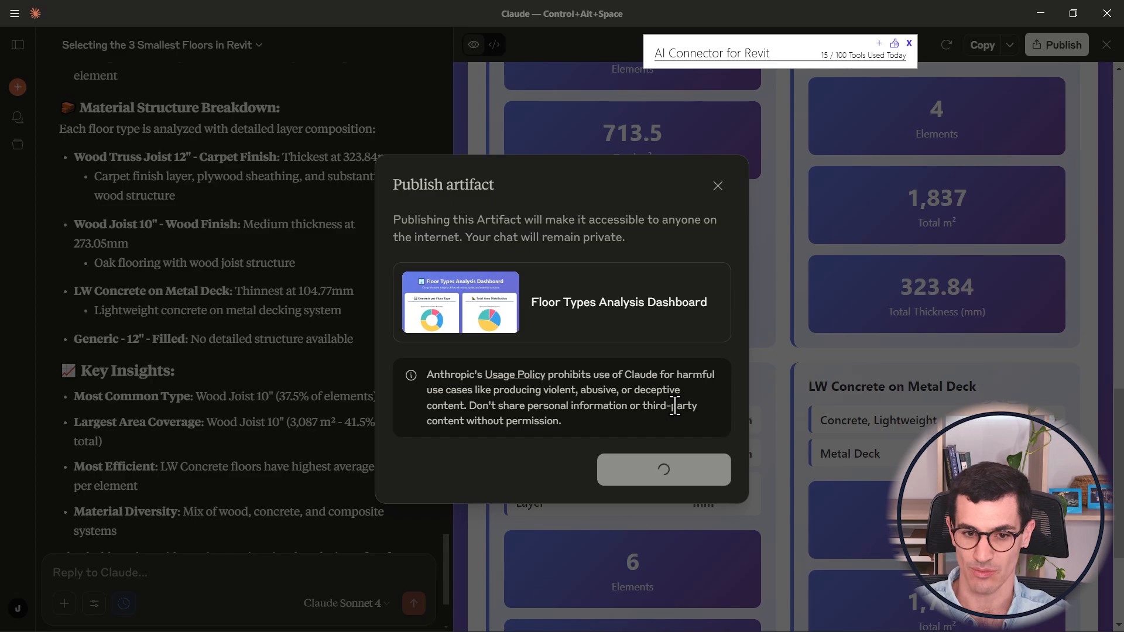
pyautogui.click(663, 470)
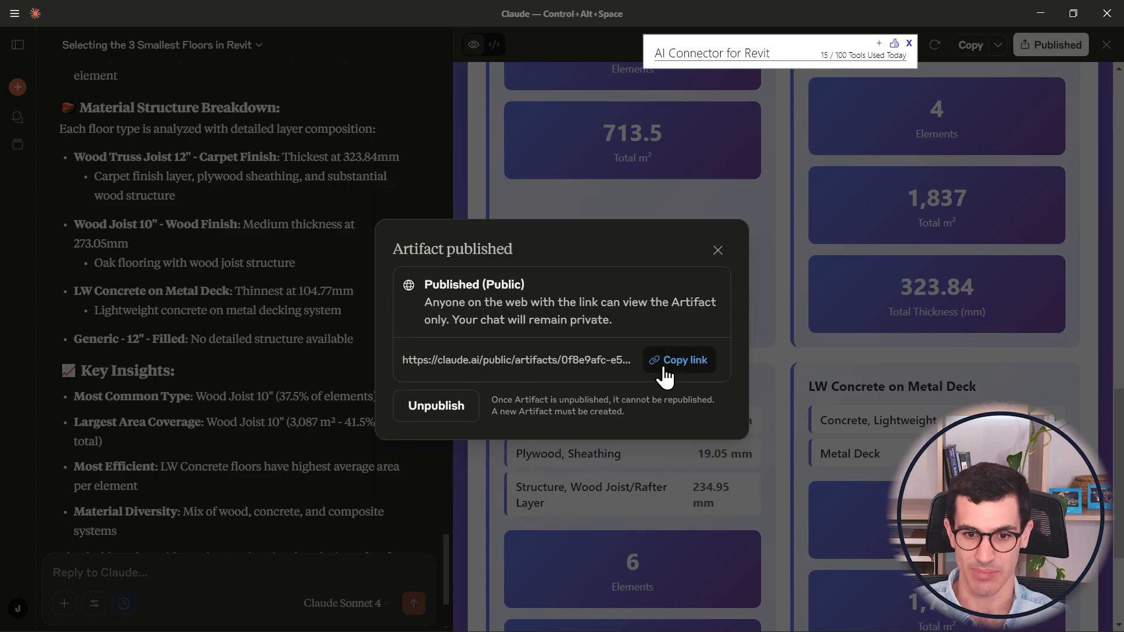
pyautogui.click(678, 359)
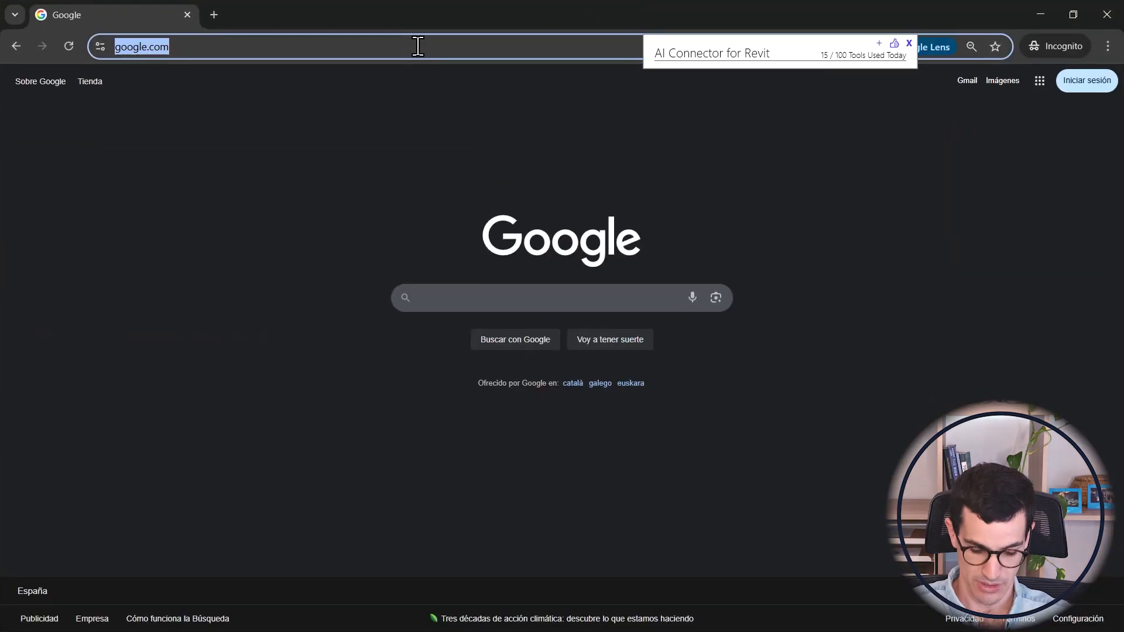
# Load the claude.ai public artifact URL in incognito Chrome and scroll through the dashboard's charts and floor type cards
pyautogui.write('claude.ai/public/artifacts/0f8e9afc-e54c-417f-a258-052869f5db19')
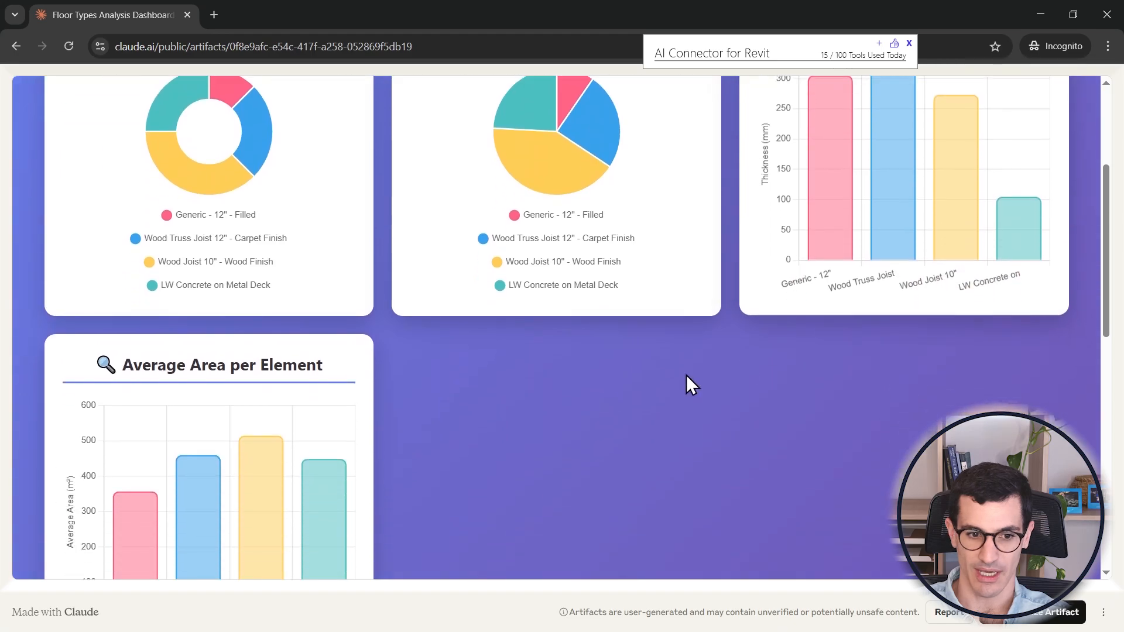
pyautogui.scroll(-3)
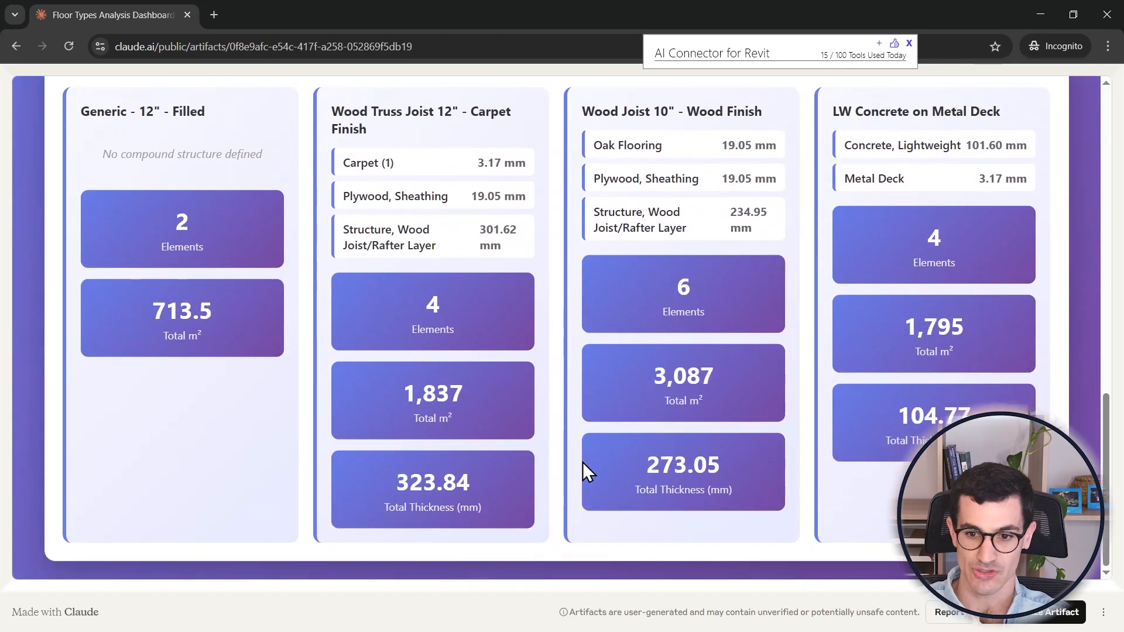
pyautogui.scroll(3)
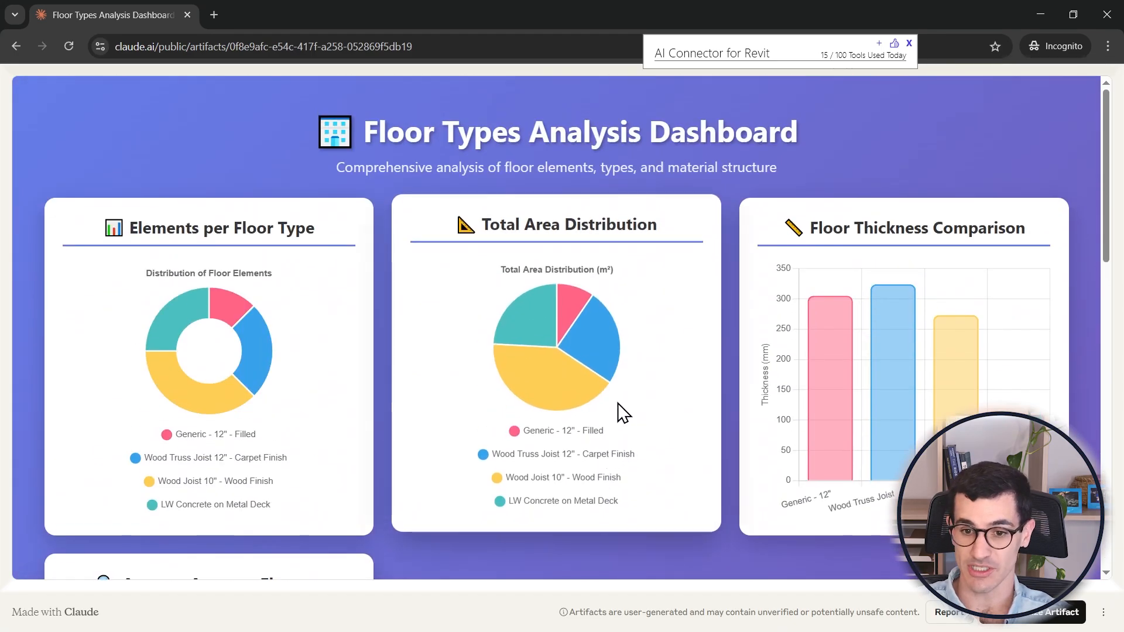